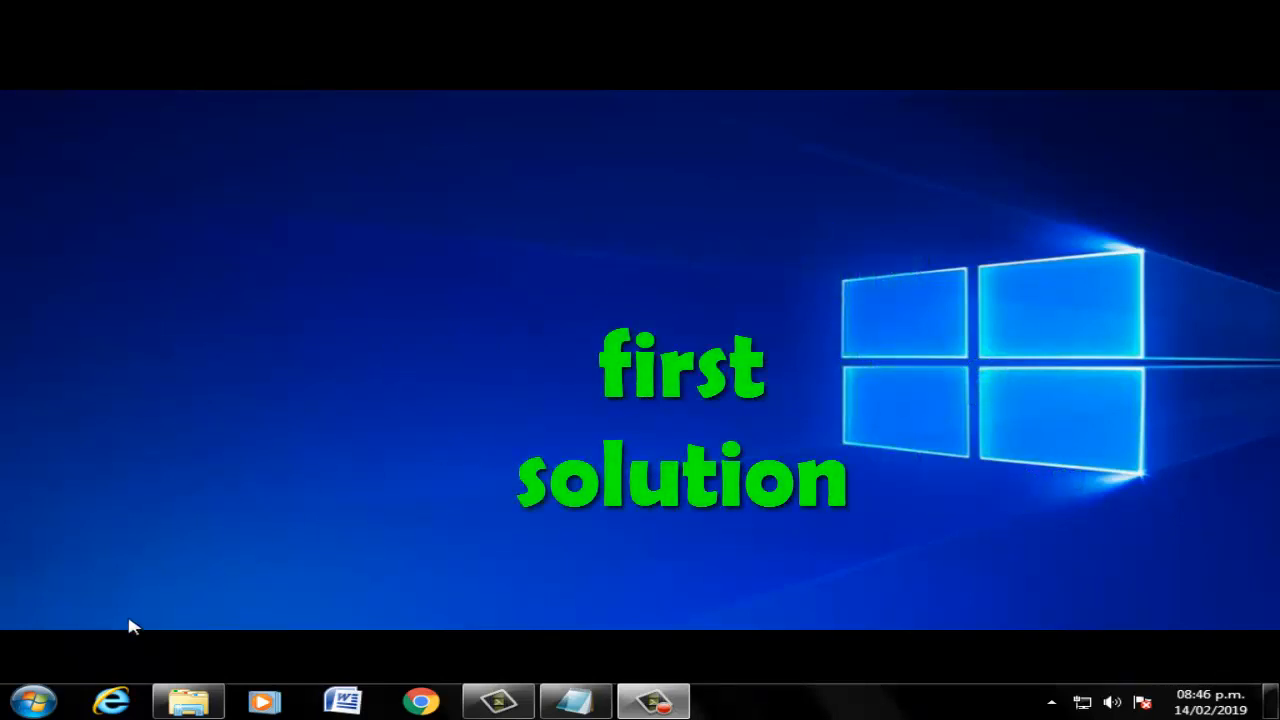
- Search cmd from Start and run Command Prompt as administrator
left_click(40, 688)
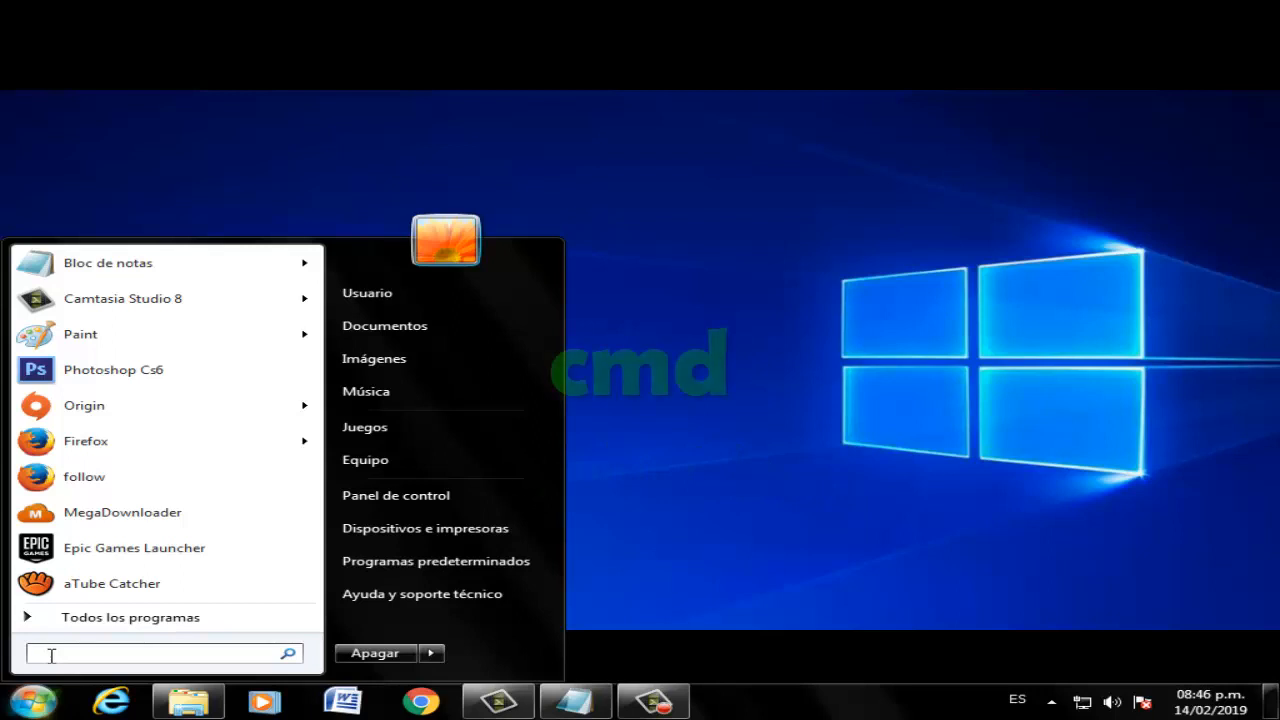
type("cmd")
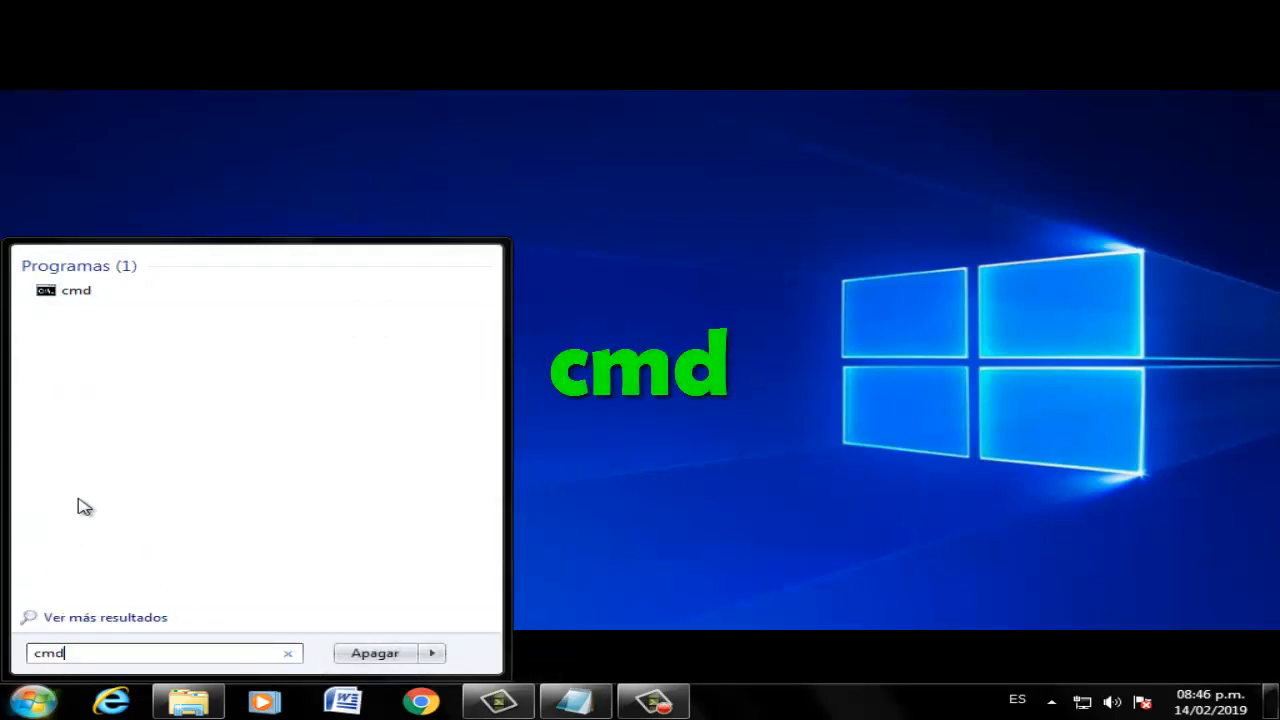
right_click(76, 292)
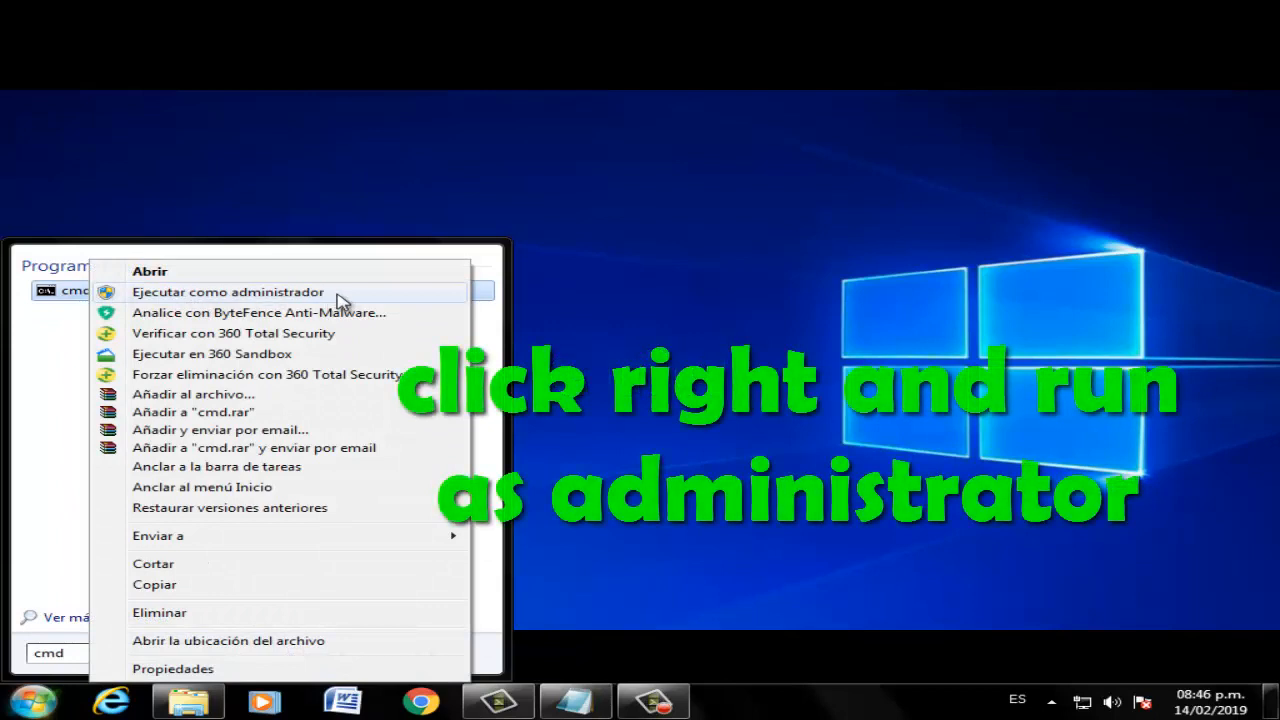
left_click(228, 292)
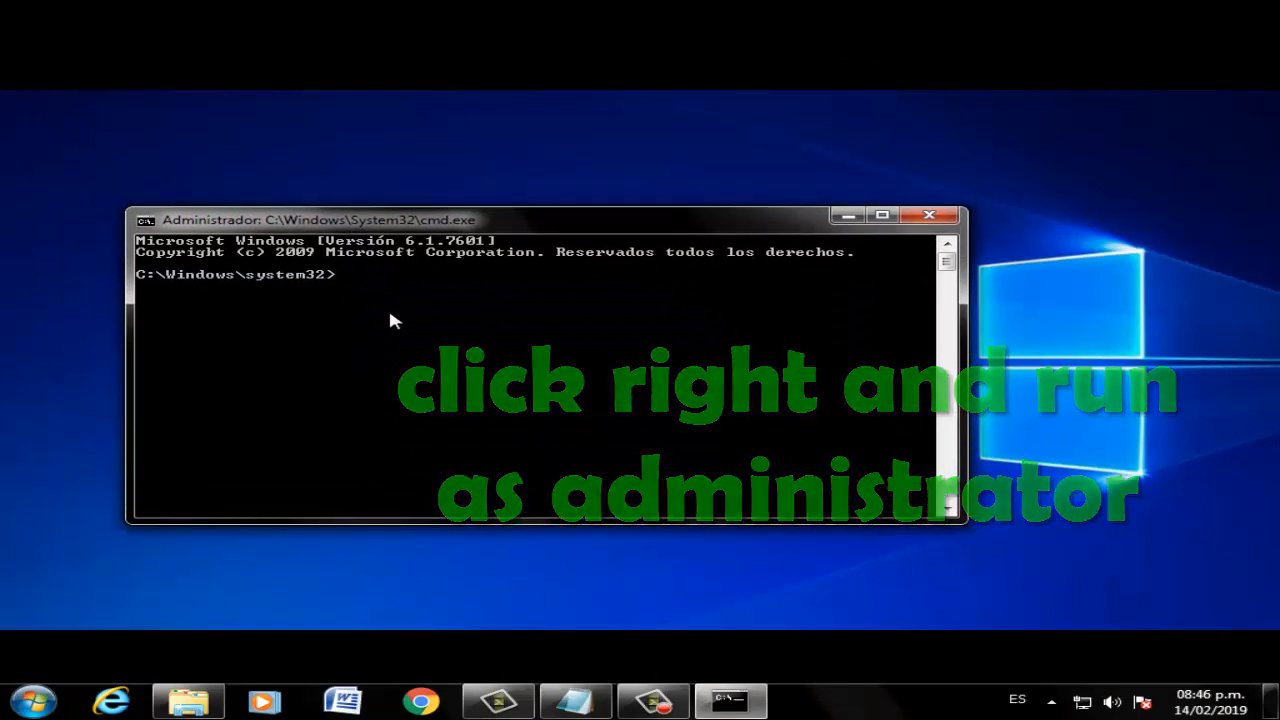
- Run sfc /scannow in the elevated console, then close the window
type("sfc /s")
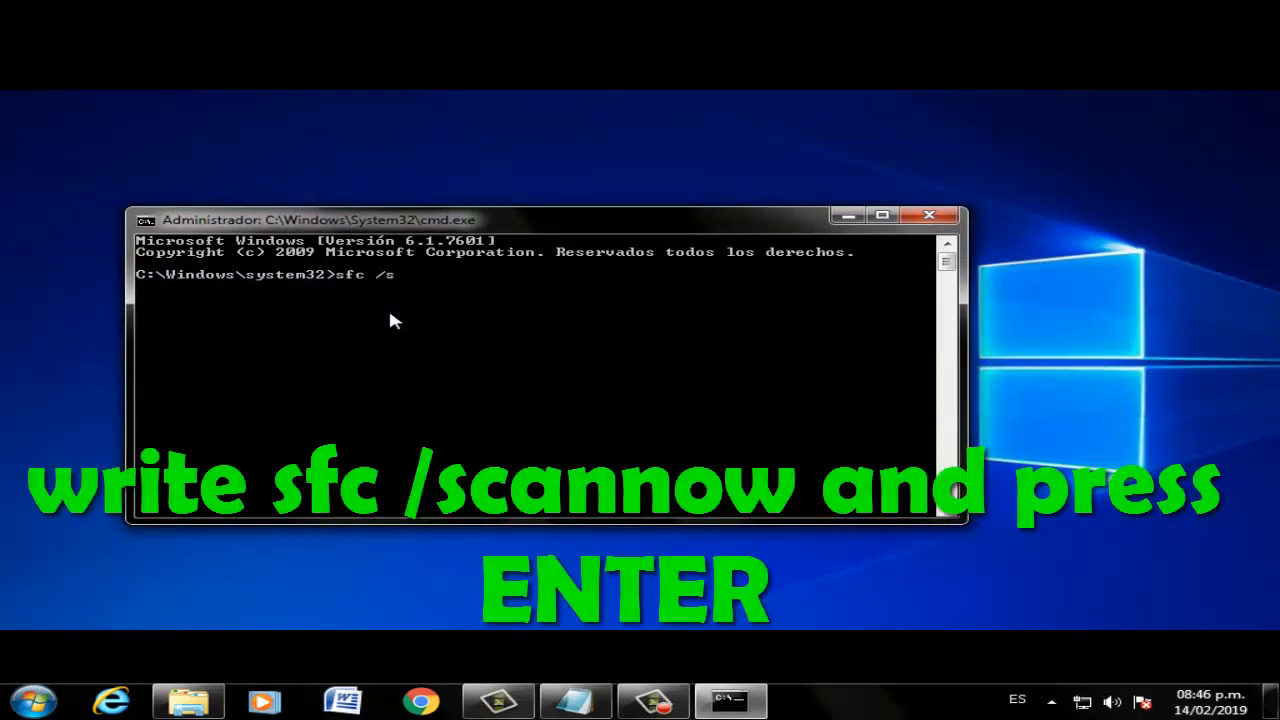
type("cannow")
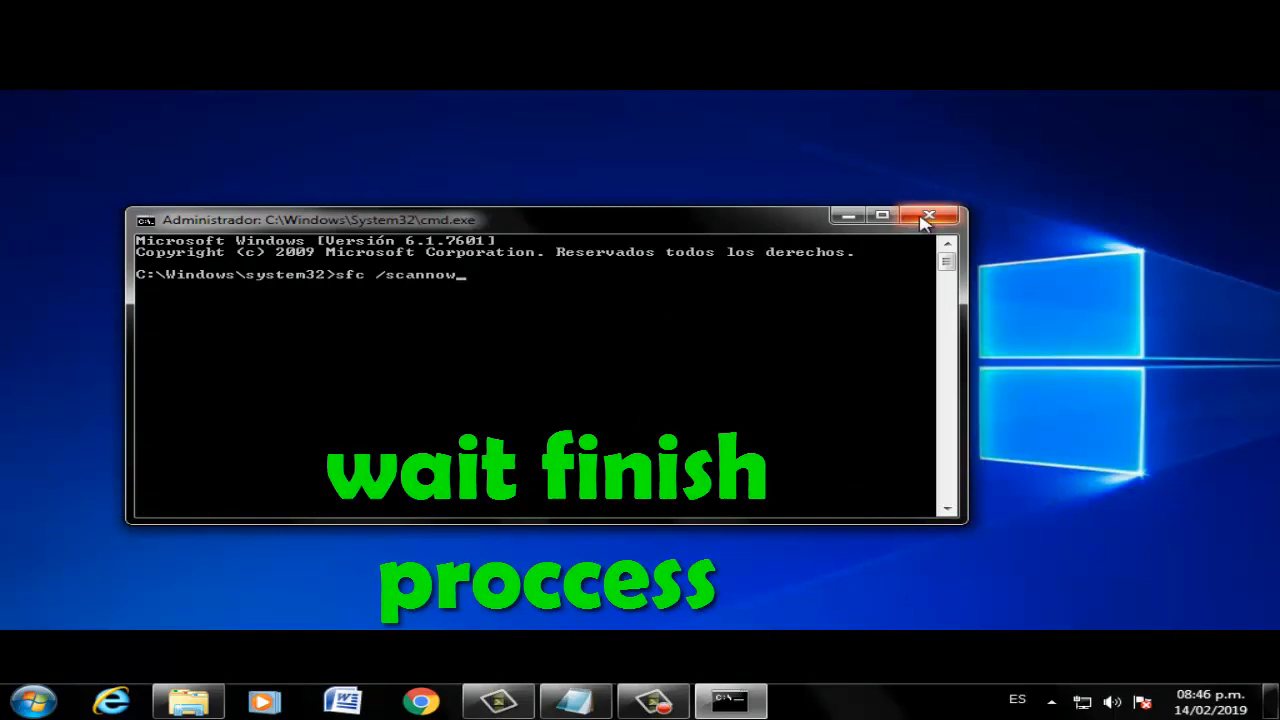
left_click(926, 216)
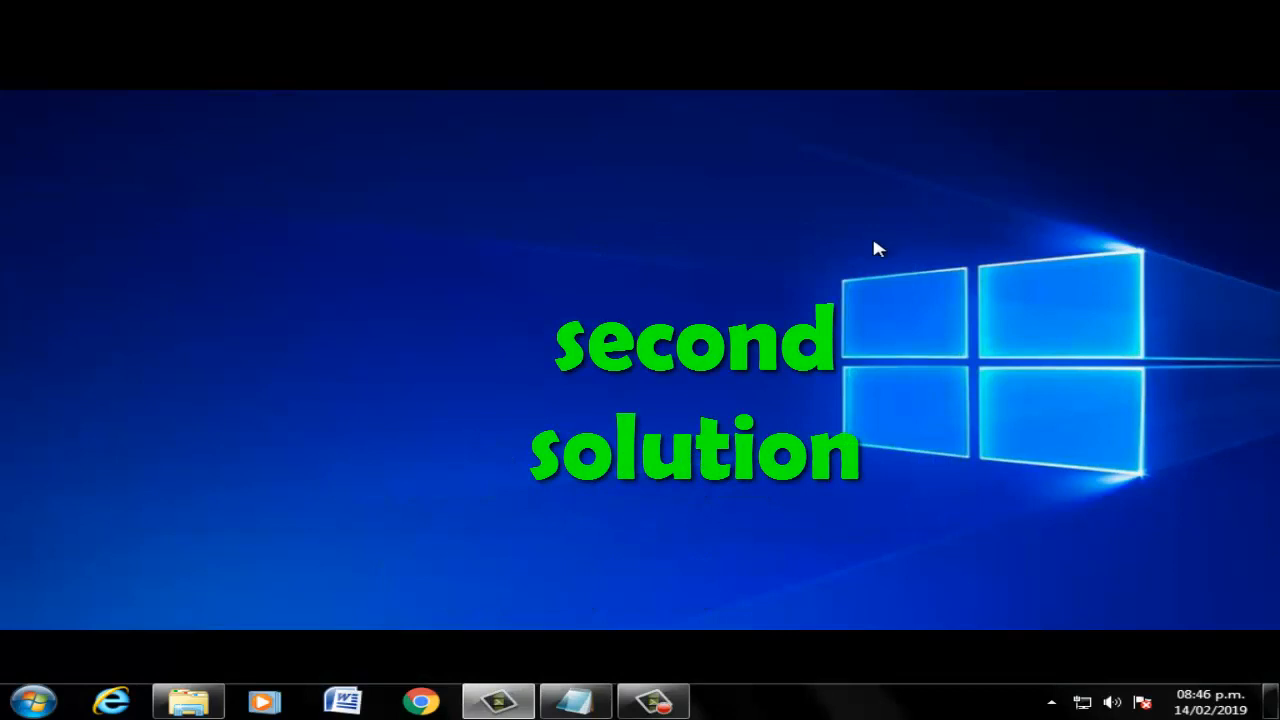
- Search cmd again from Start and run a second Command Prompt as administrator
left_click(38, 694)
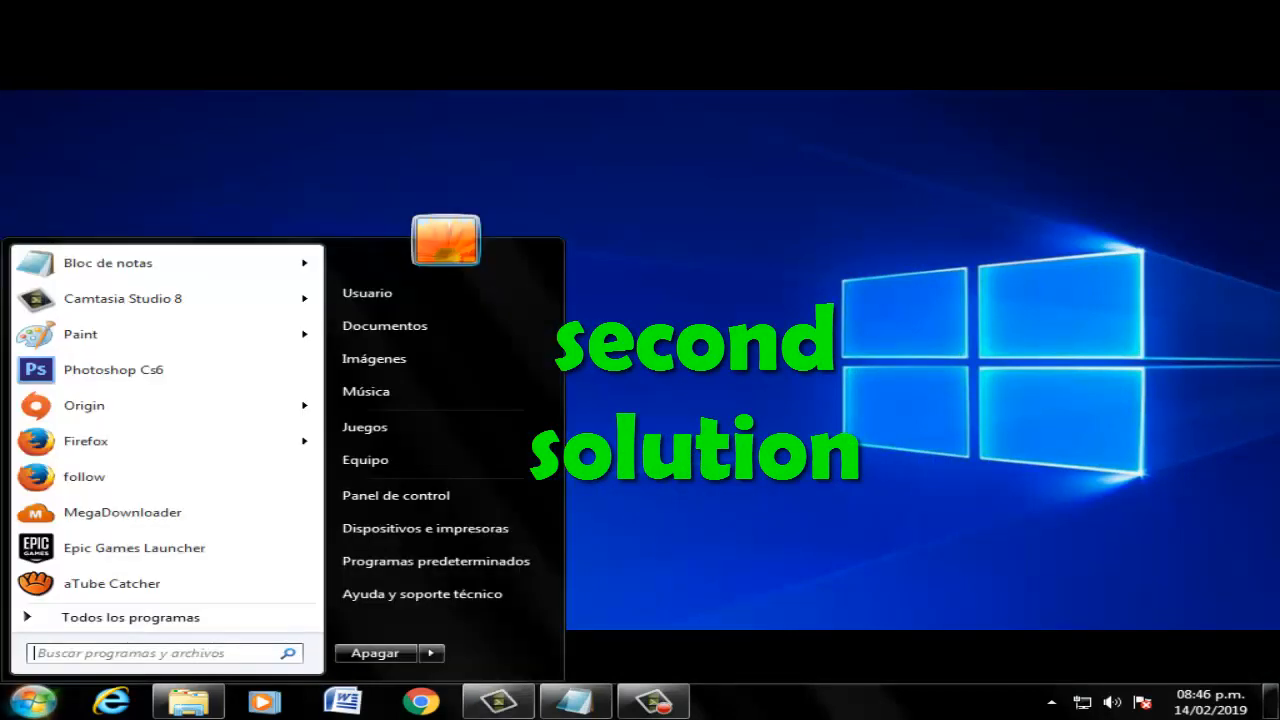
type("cmd")
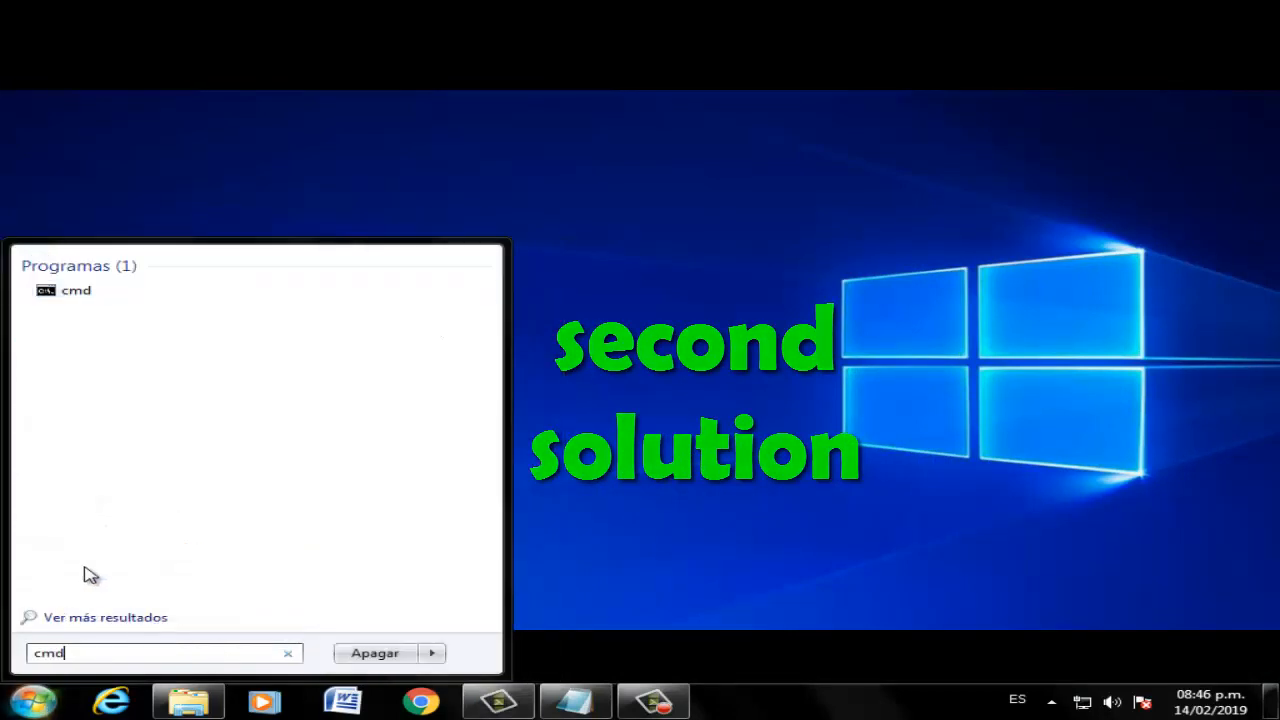
right_click(76, 290)
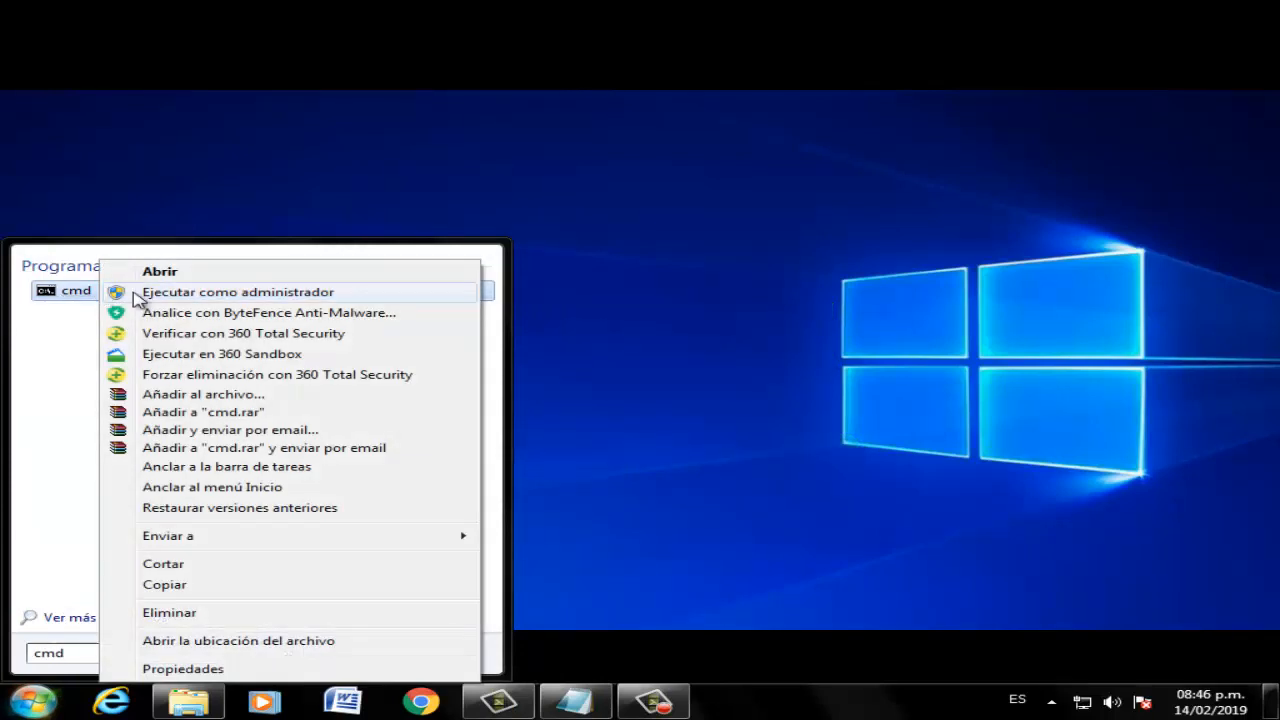
mouse_move(260, 292)
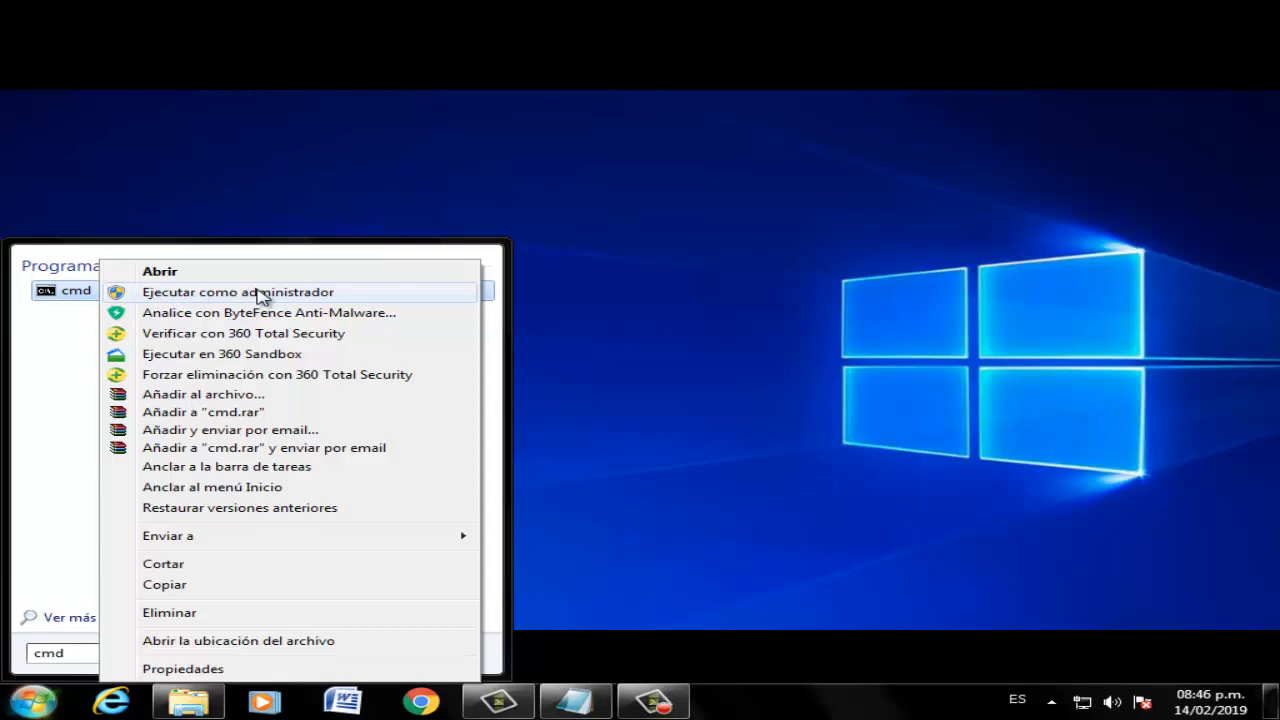
left_click(236, 292)
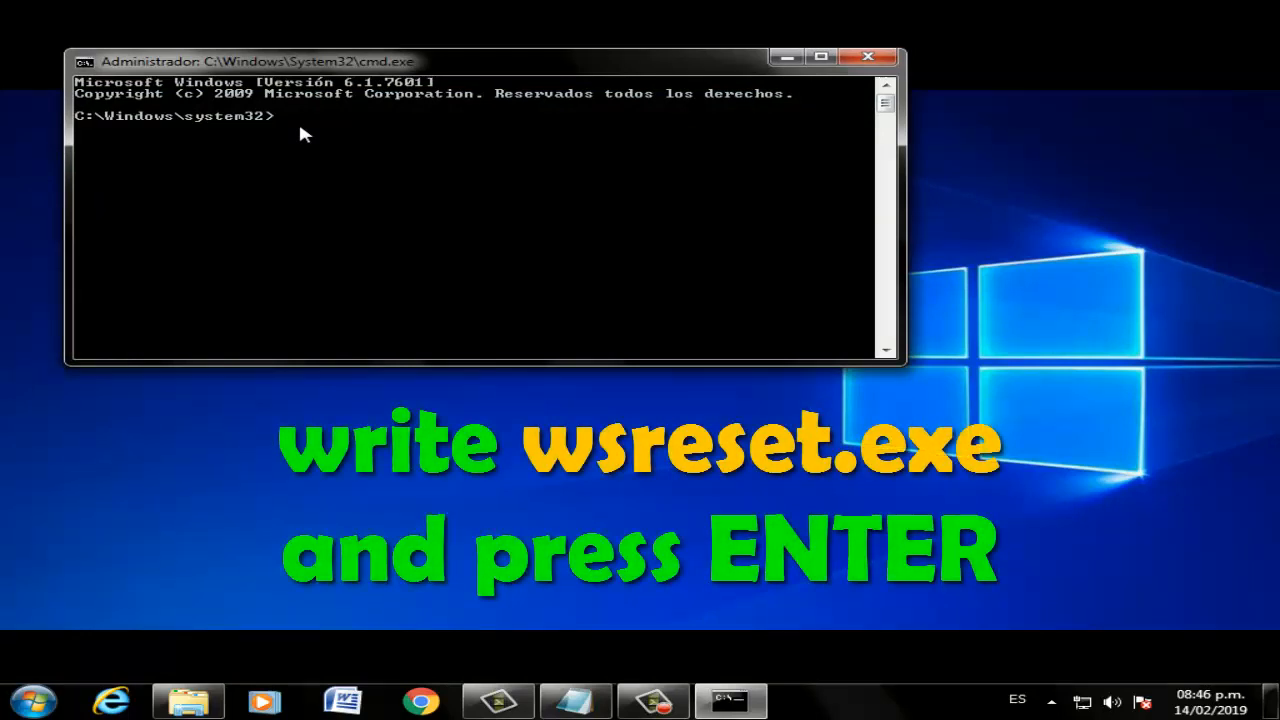
- Run wsreset.exe to reset the Store, then close the console
type("ws")
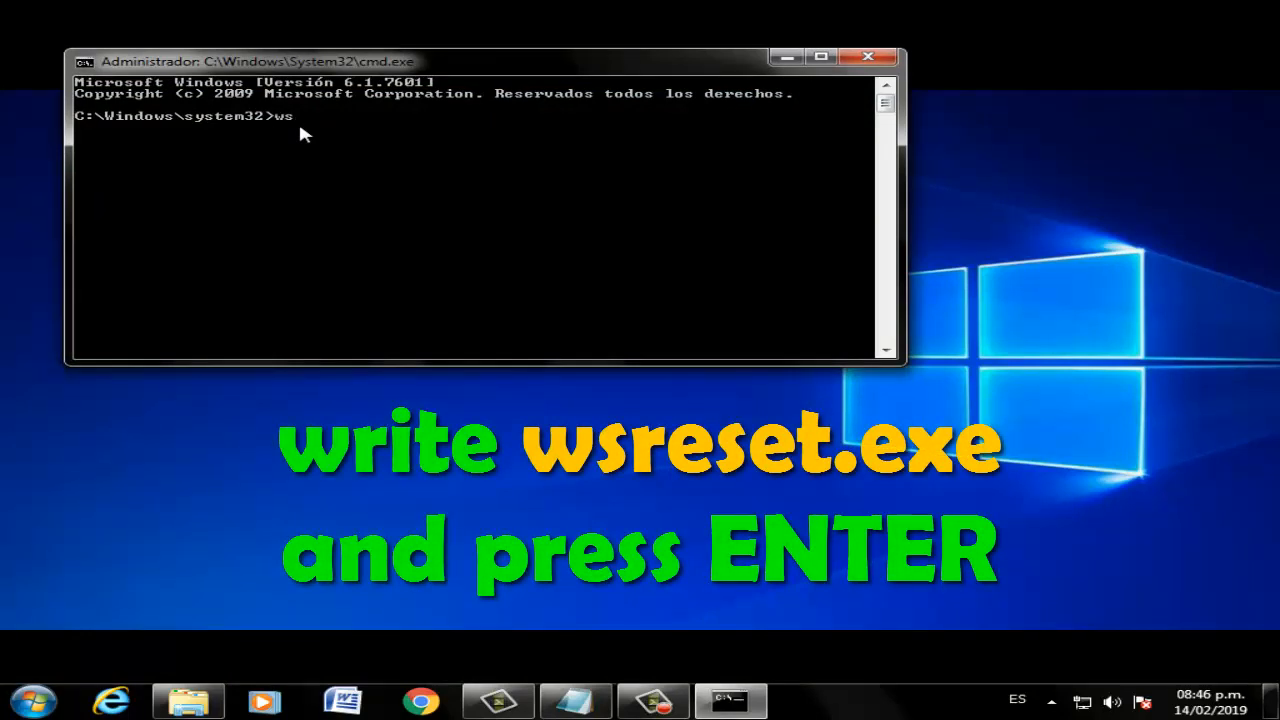
type("rese")
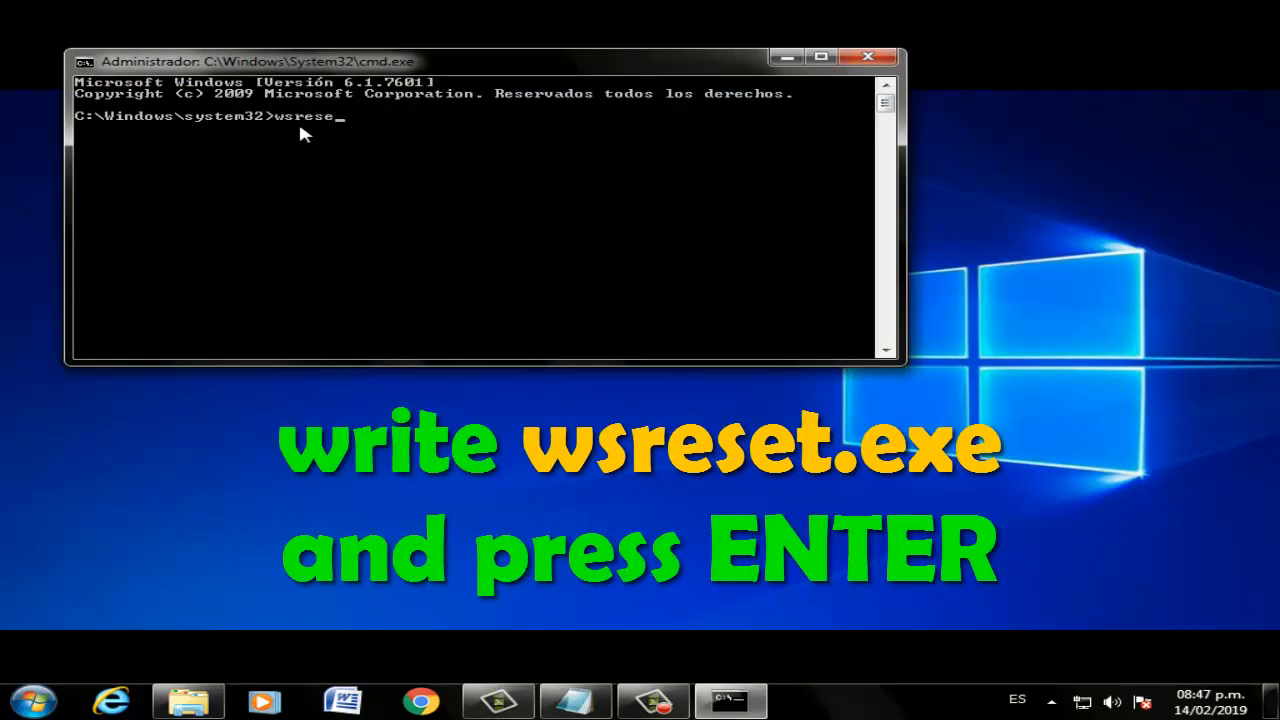
type("t.exe")
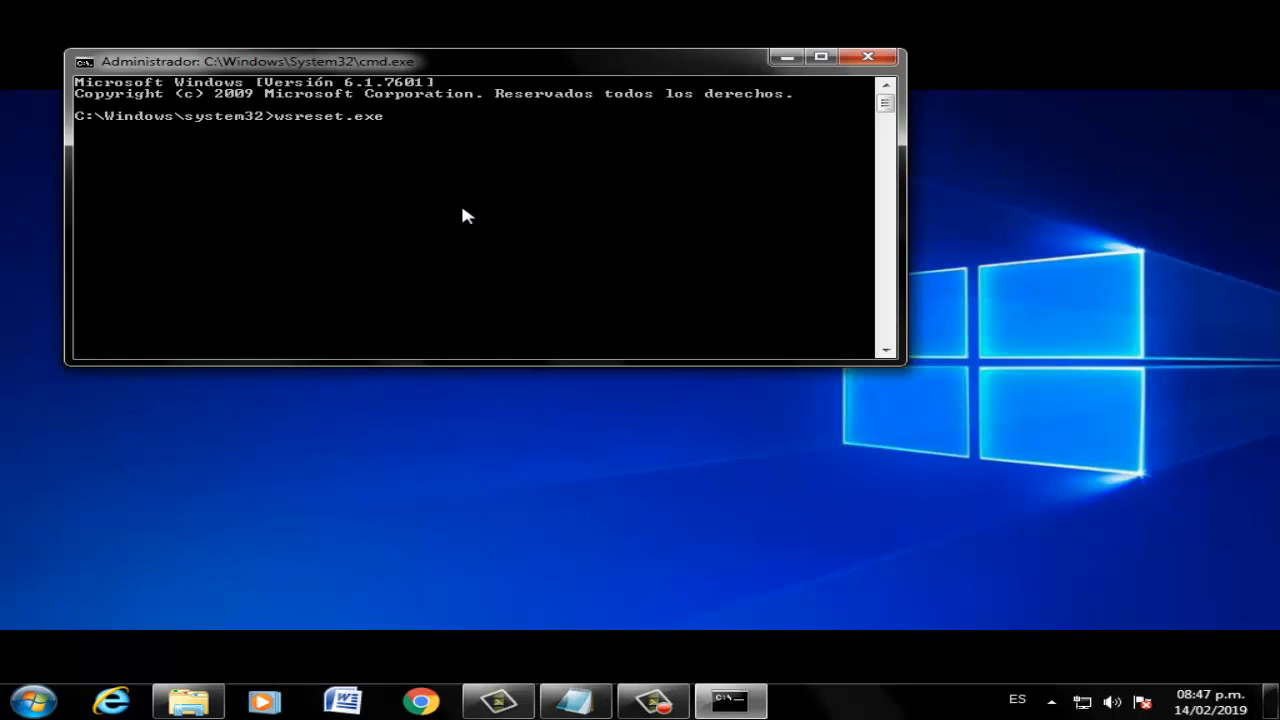
mouse_move(860, 62)
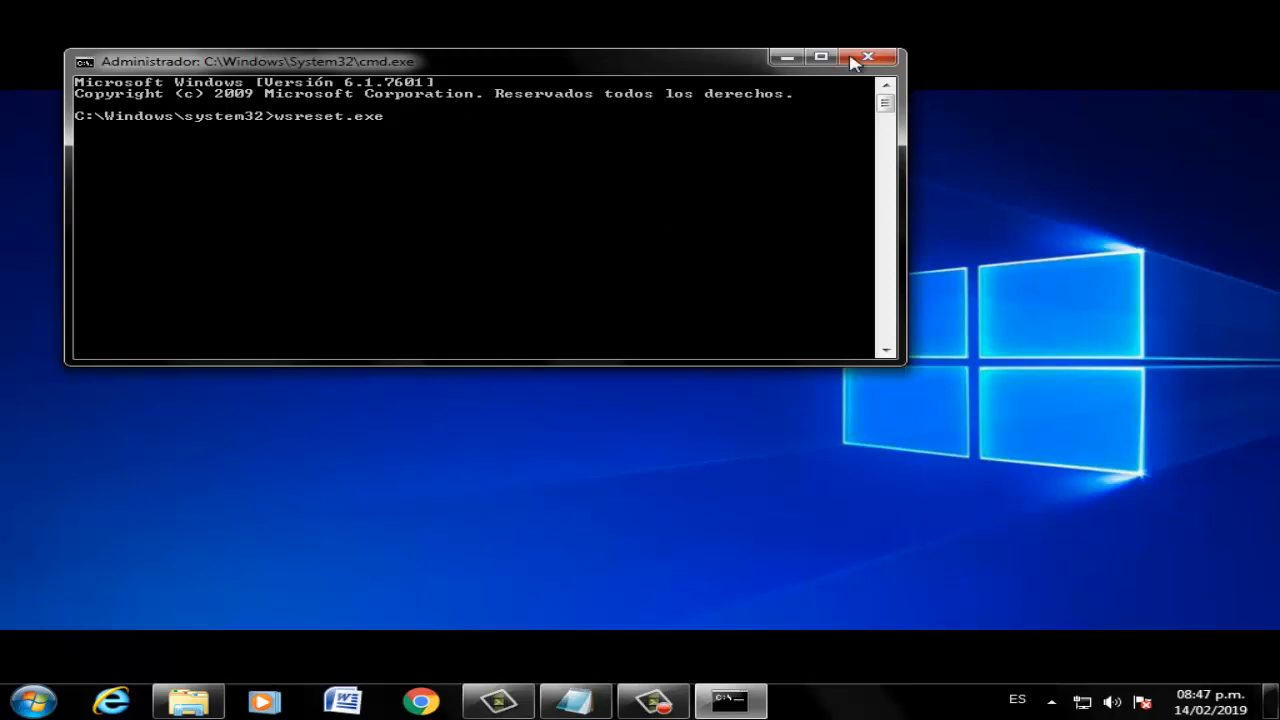
left_click(858, 60)
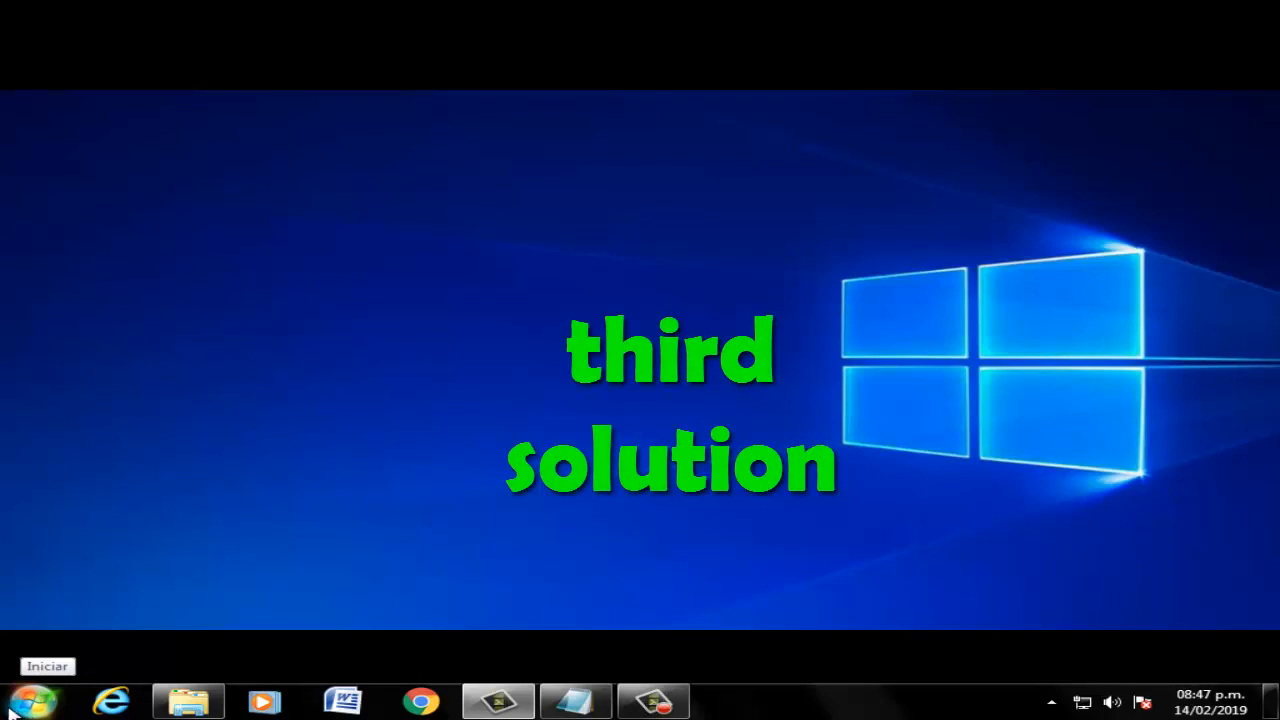
mouse_move(336, 468)
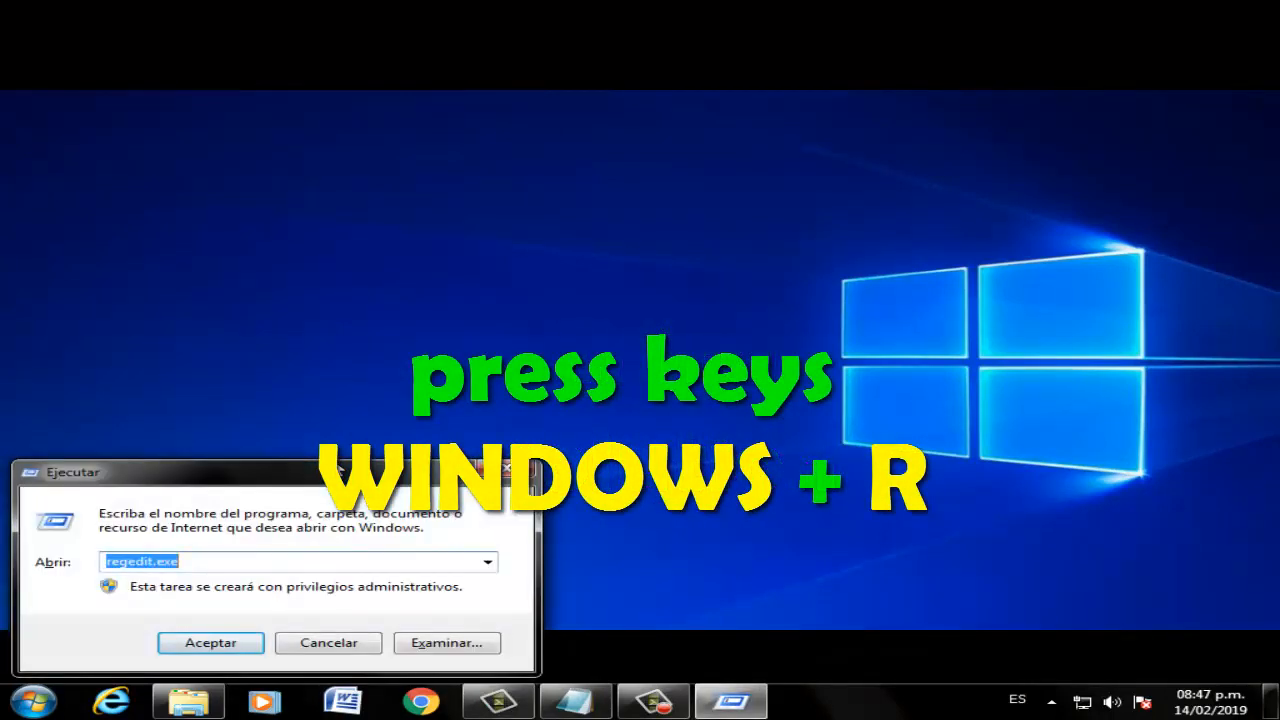
- Launch services.msc from the Run dialog to show the Services console
type("services.msc")
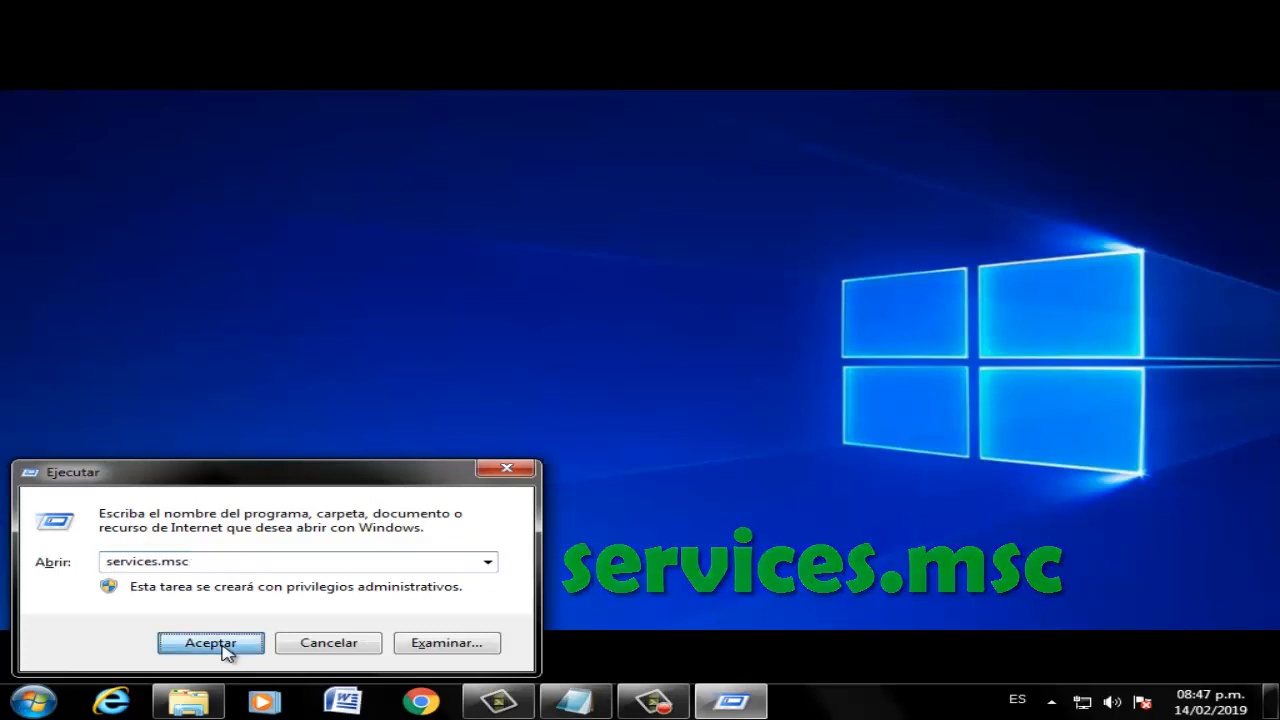
left_click(208, 644)
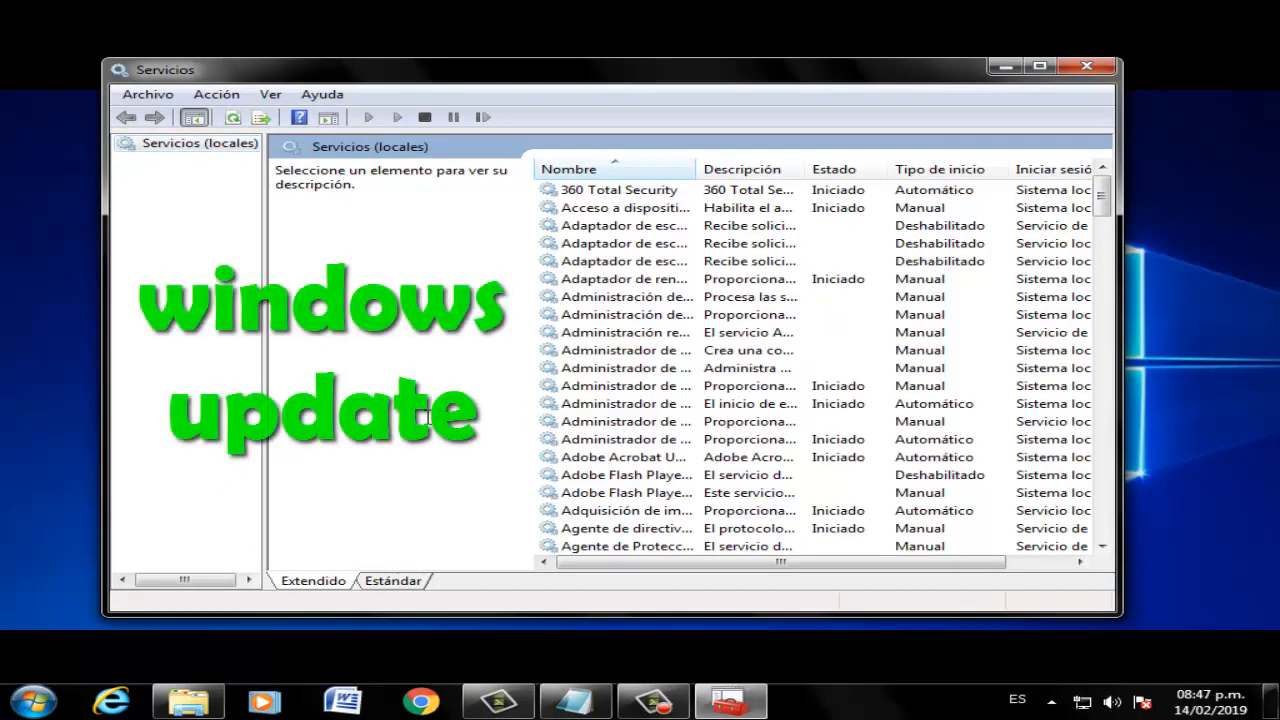
- Locate the Windows Update service, restart it, and close Services
scroll("down", 3)
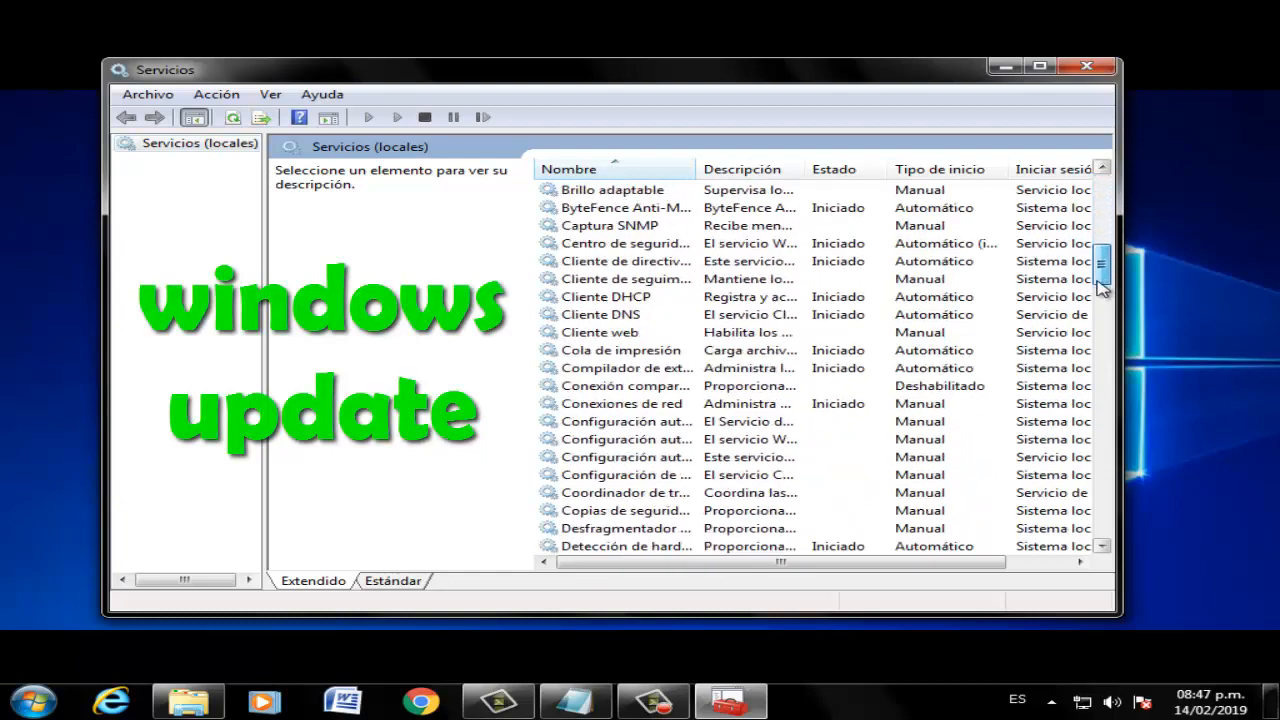
left_click_drag(1100, 280, 1100, 504)
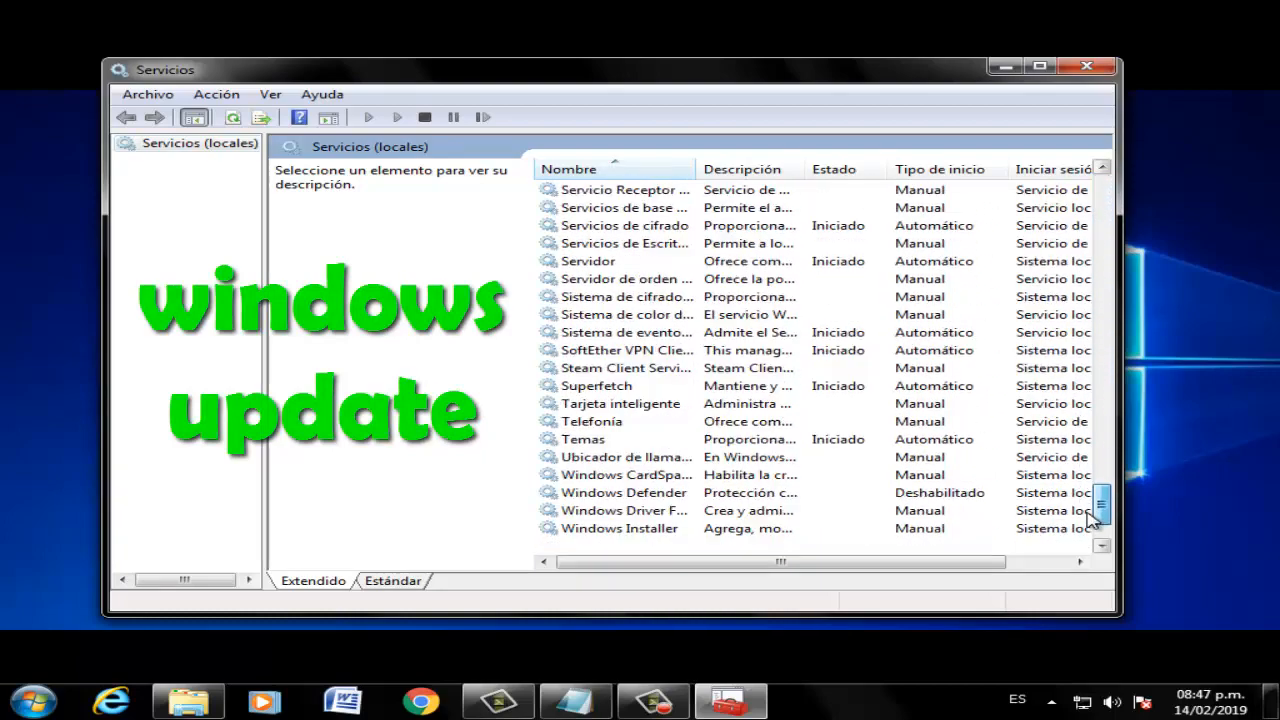
scroll("down", 3)
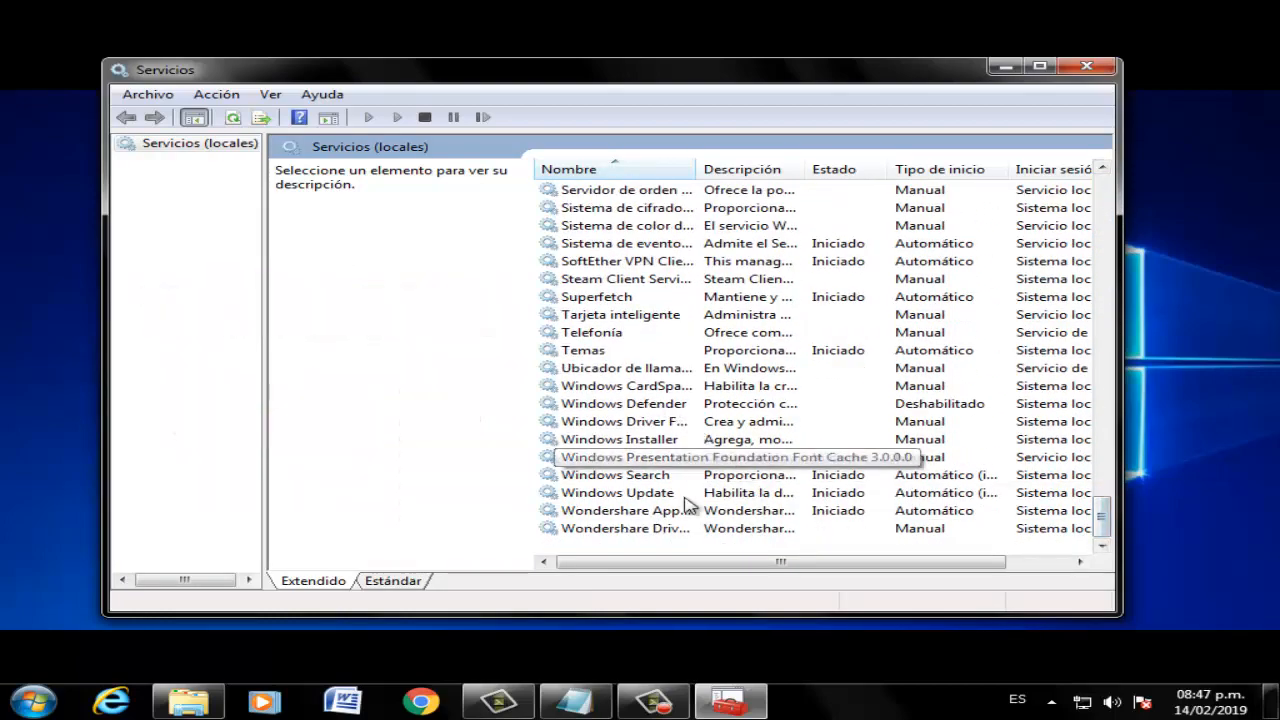
right_click(612, 492)
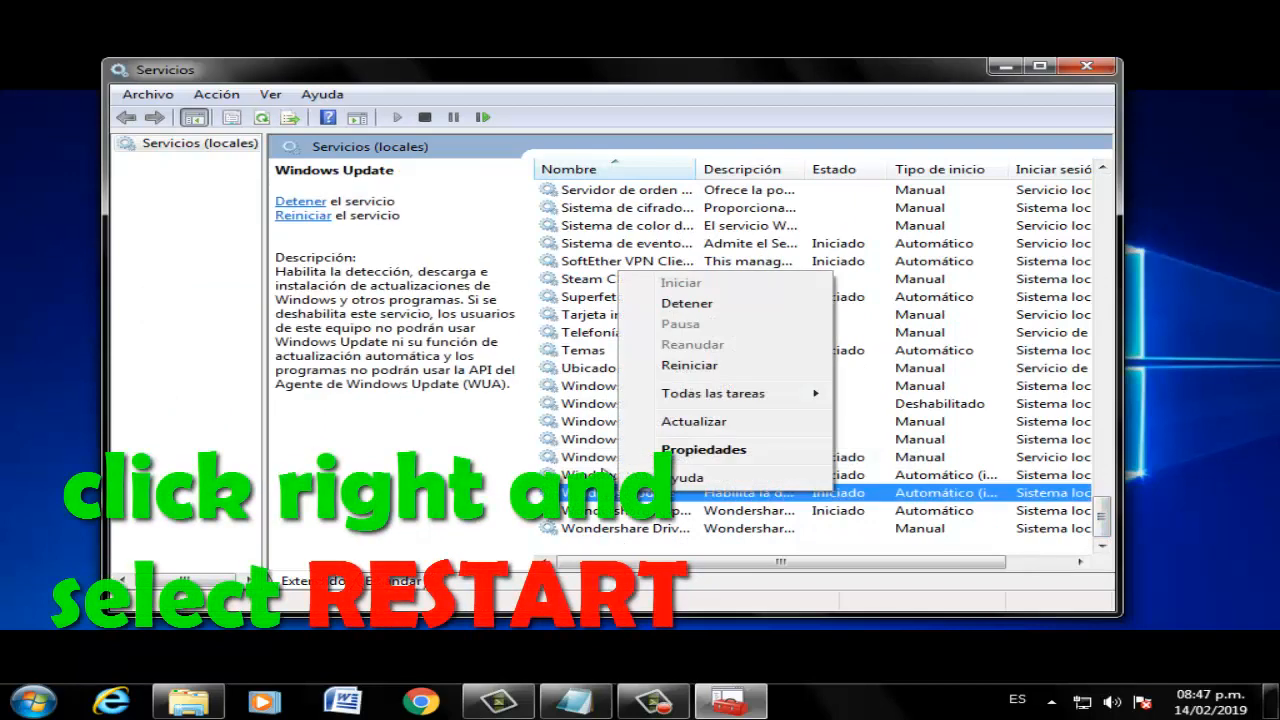
mouse_move(716, 368)
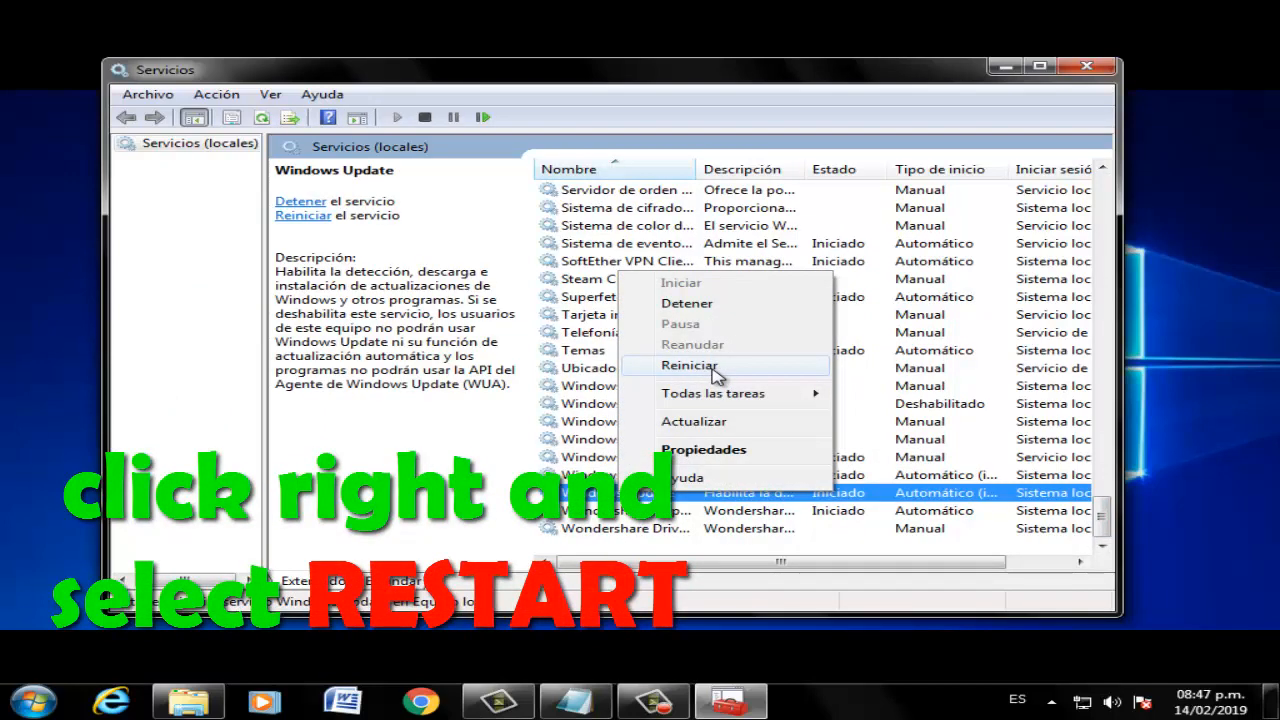
mouse_move(756, 388)
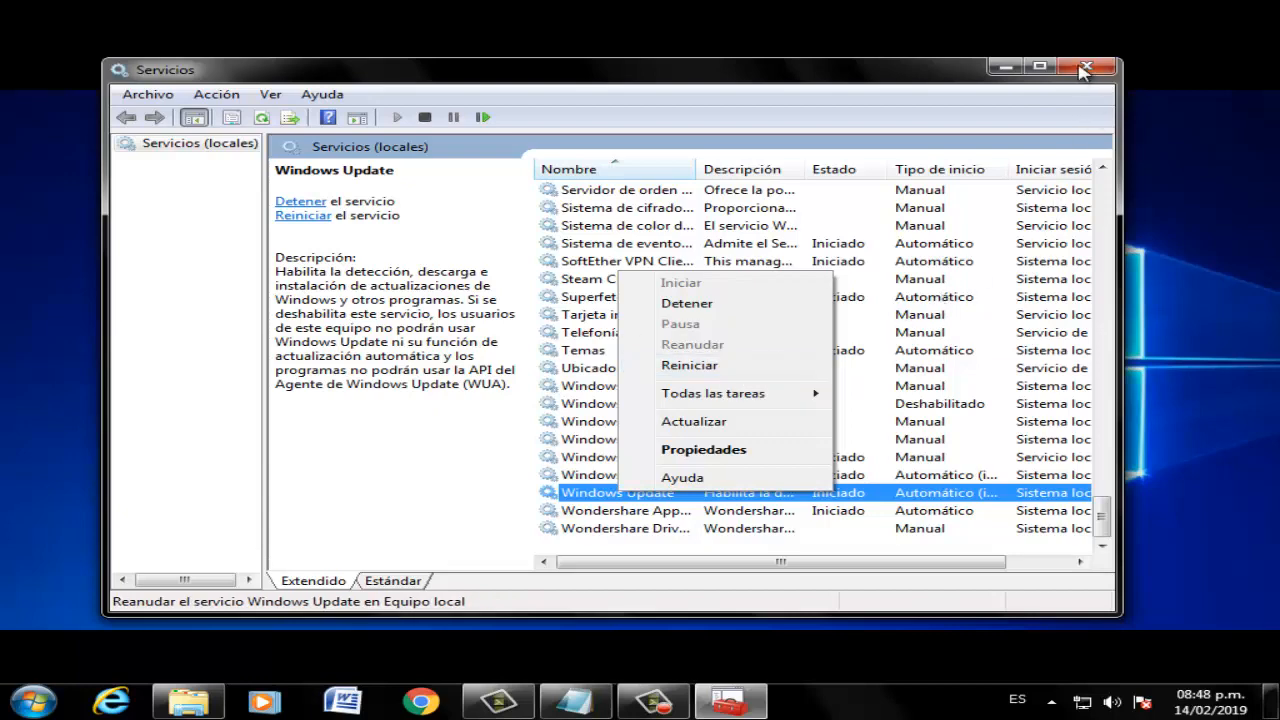
left_click(1084, 68)
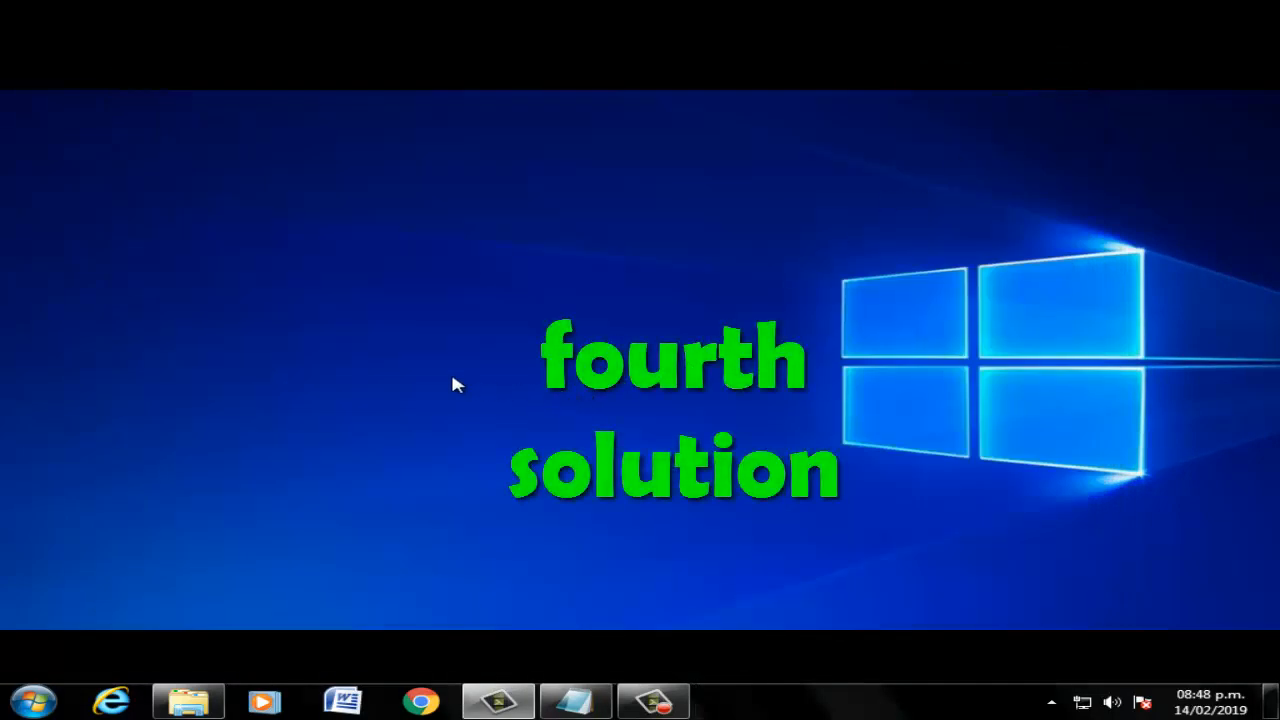
- Search cmd from Start and launch a third elevated Command Prompt
left_click(36, 712)
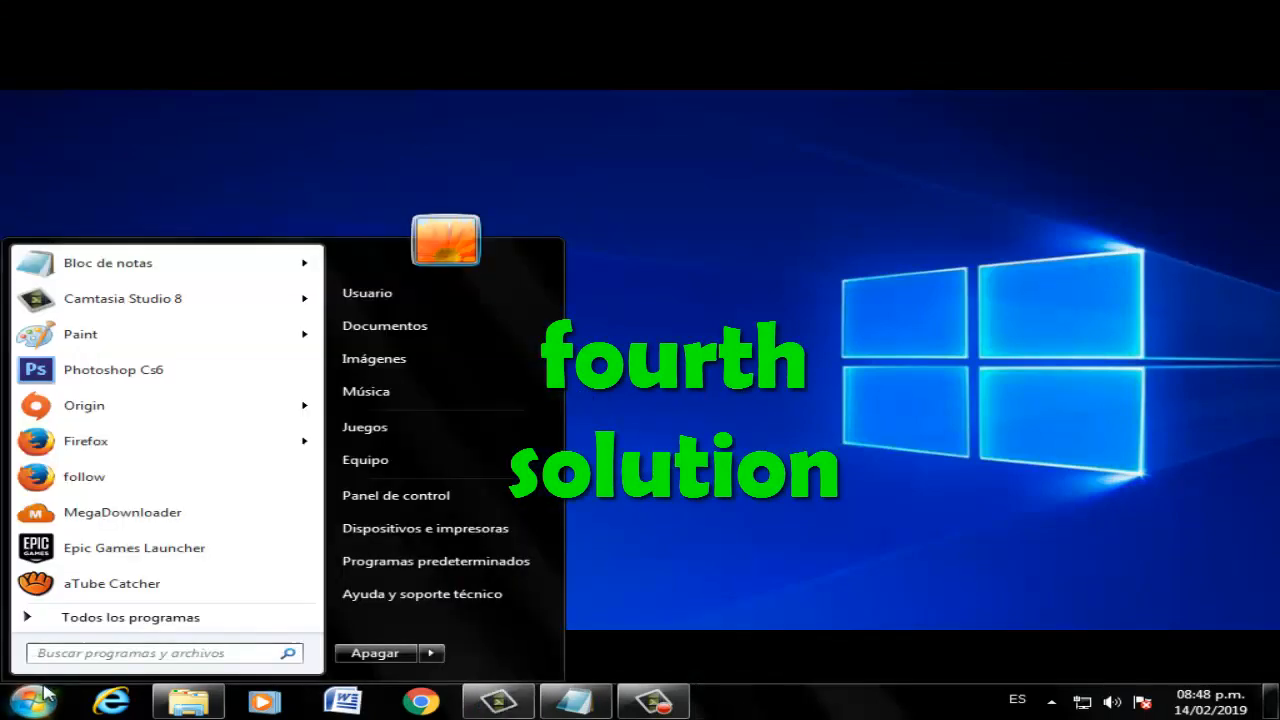
type("cmd")
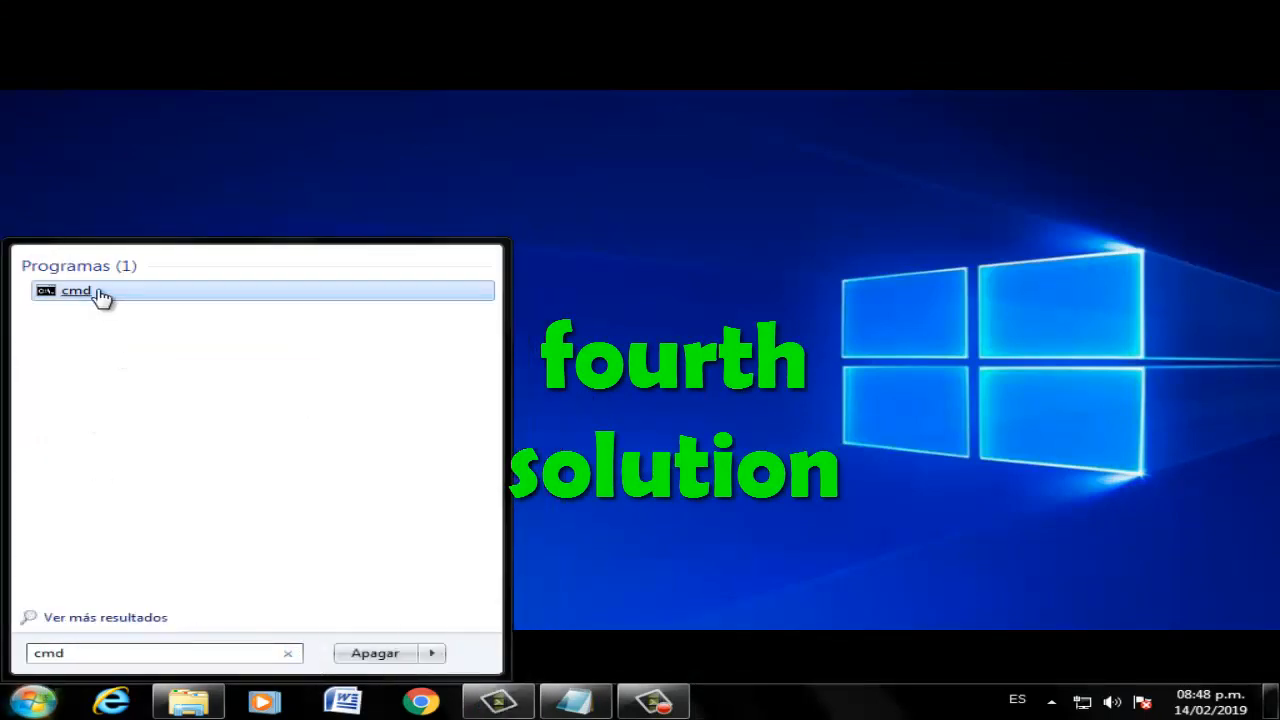
left_click(76, 292)
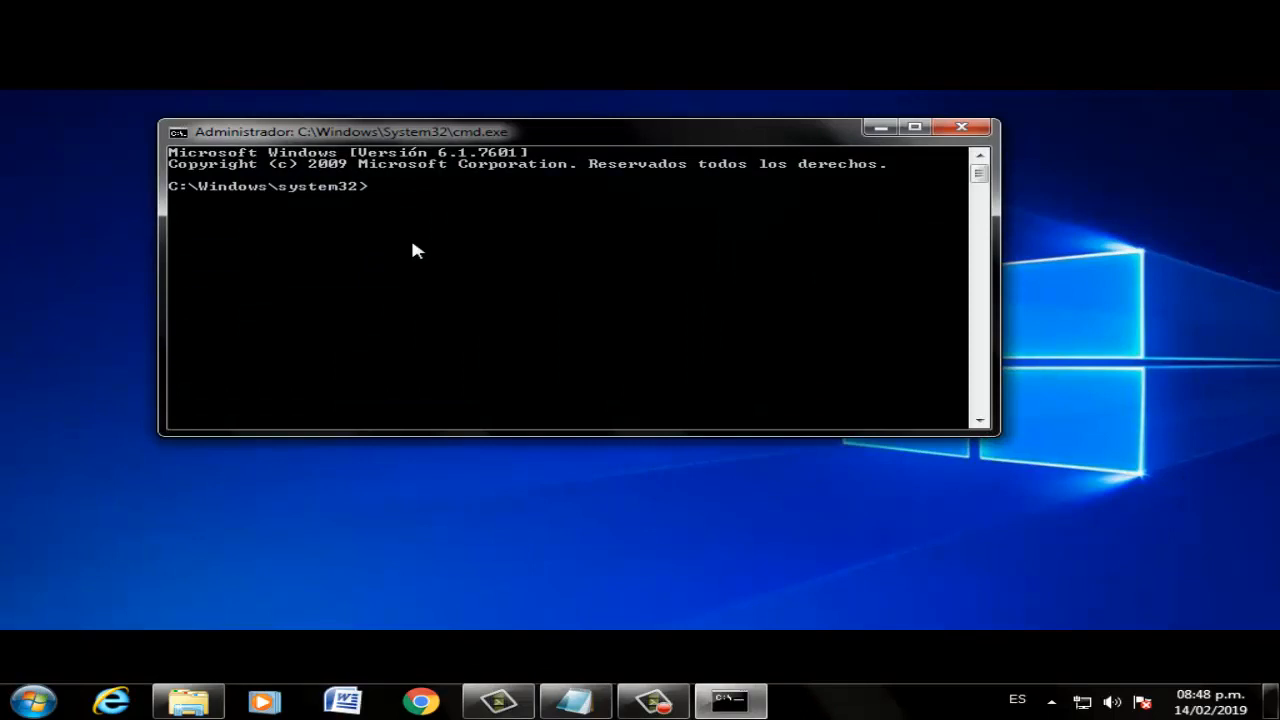
mouse_move(402, 204)
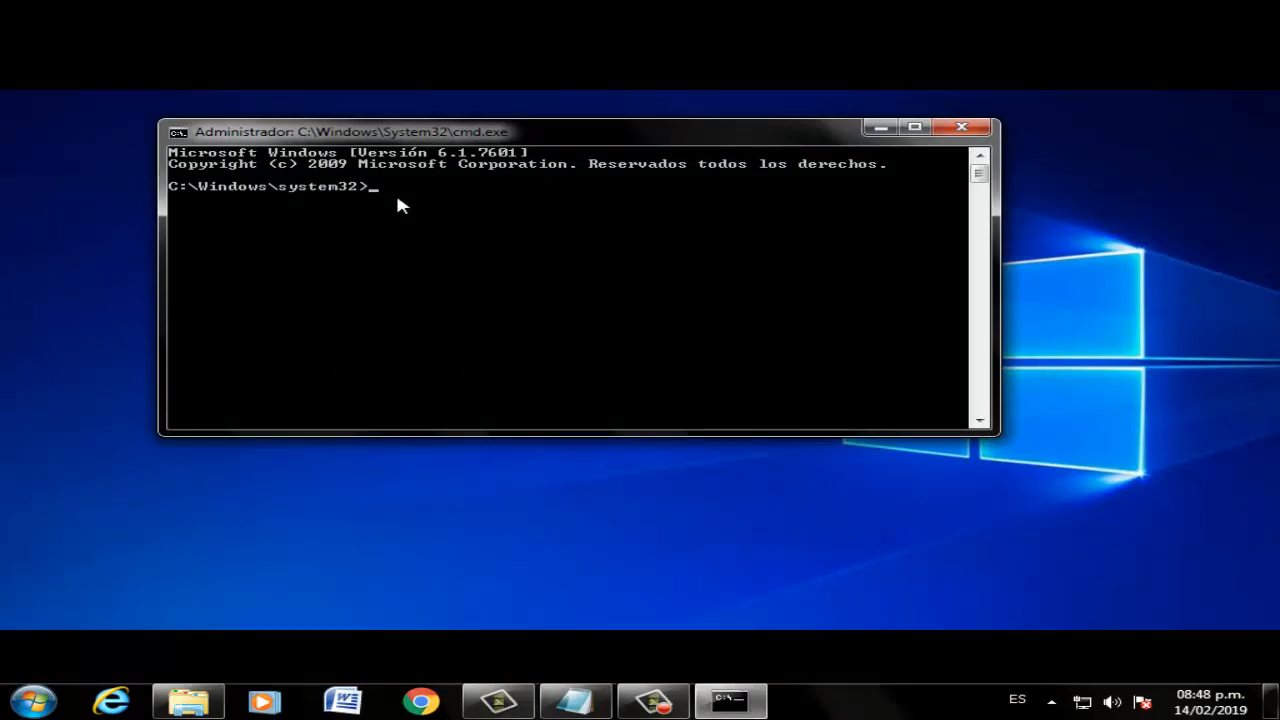
- Enter net stop wuauserv to stop the Windows Update service
type("net stop")
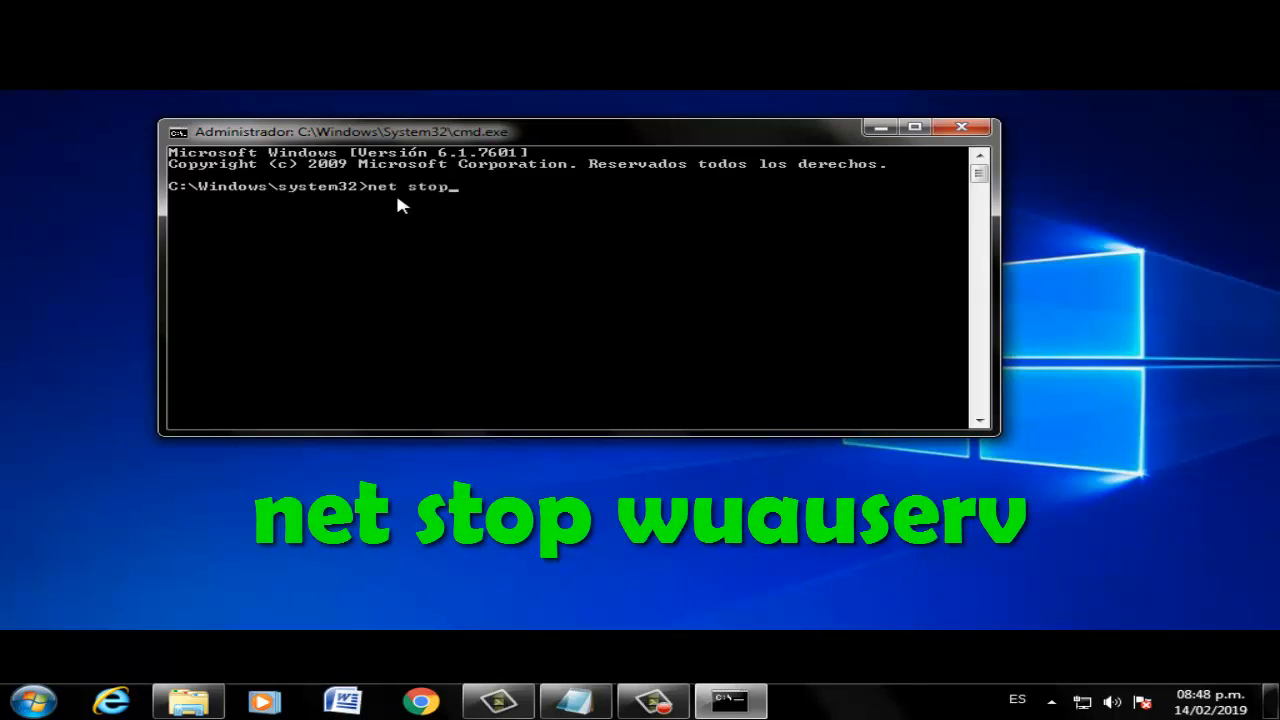
type("wua")
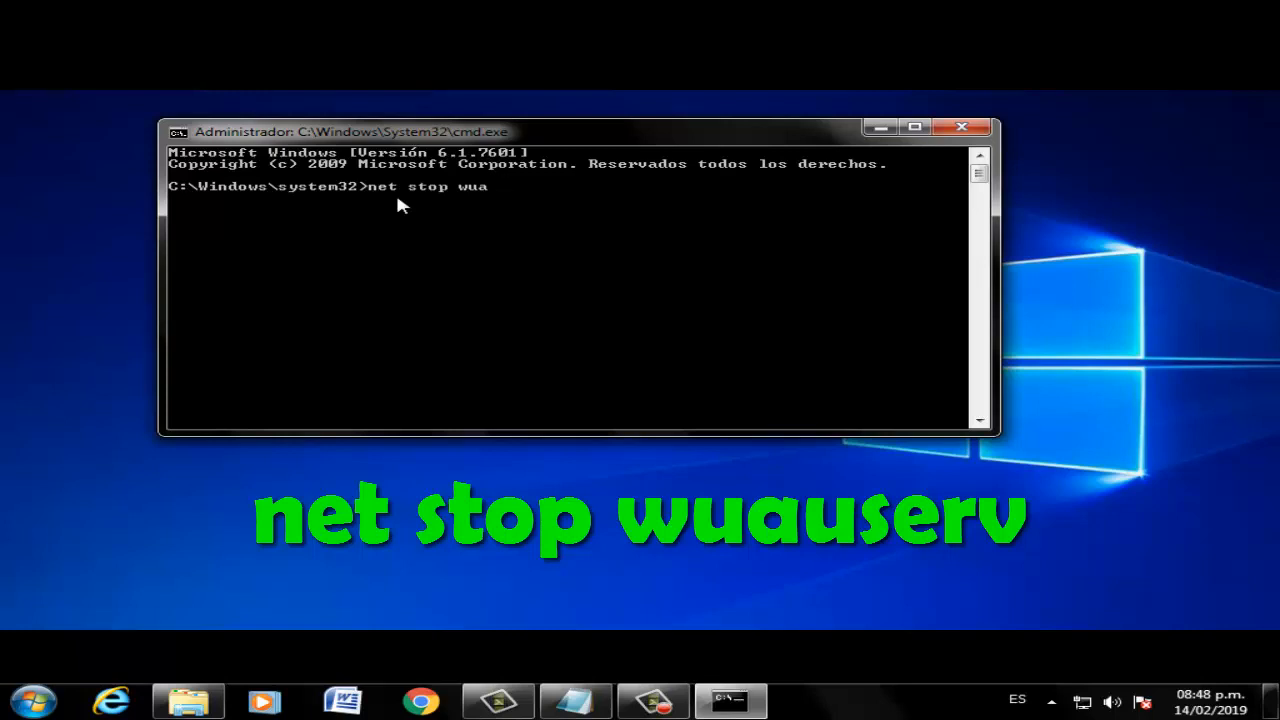
key("Backspace")
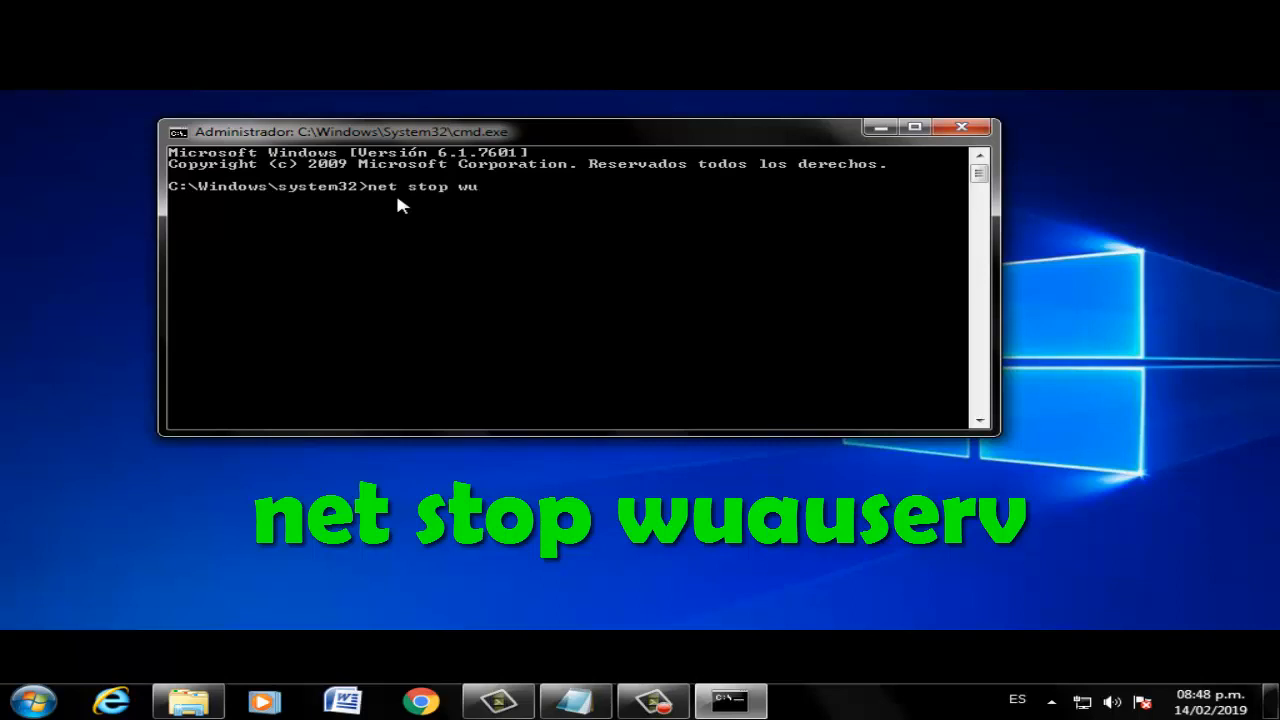
type("a")
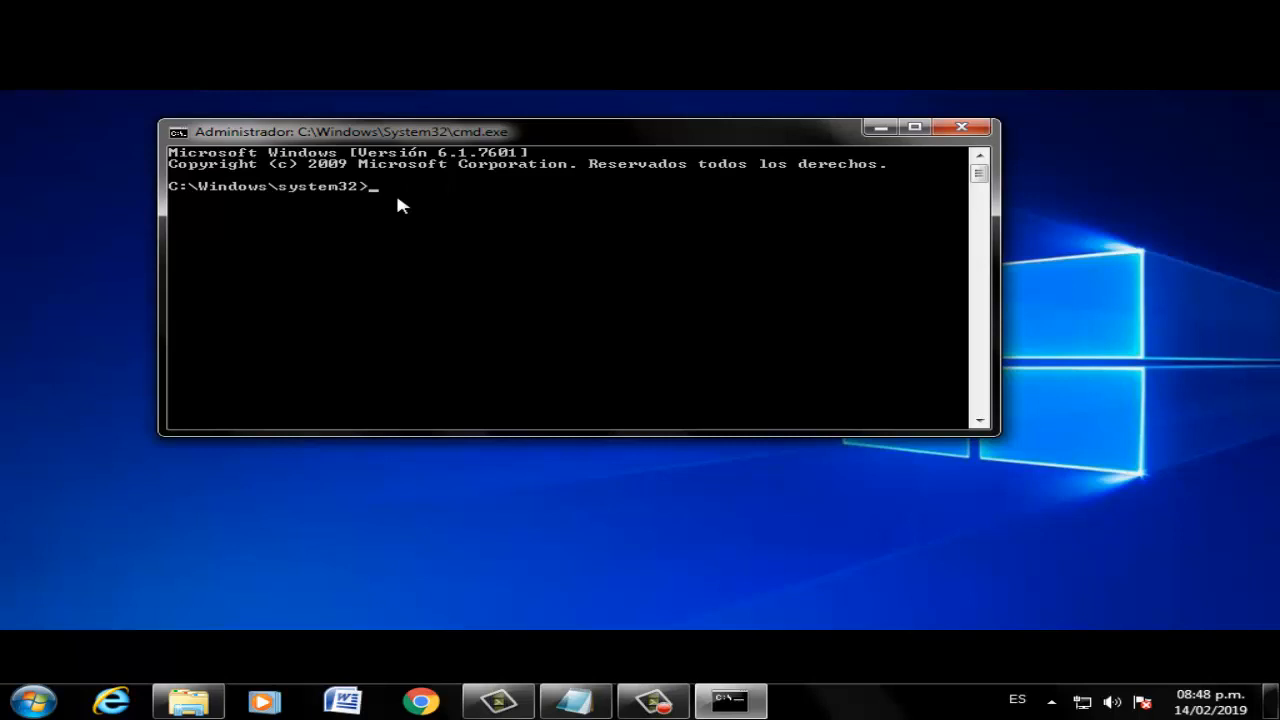
- Enter net stop bits to stop the BITS service
type("net")
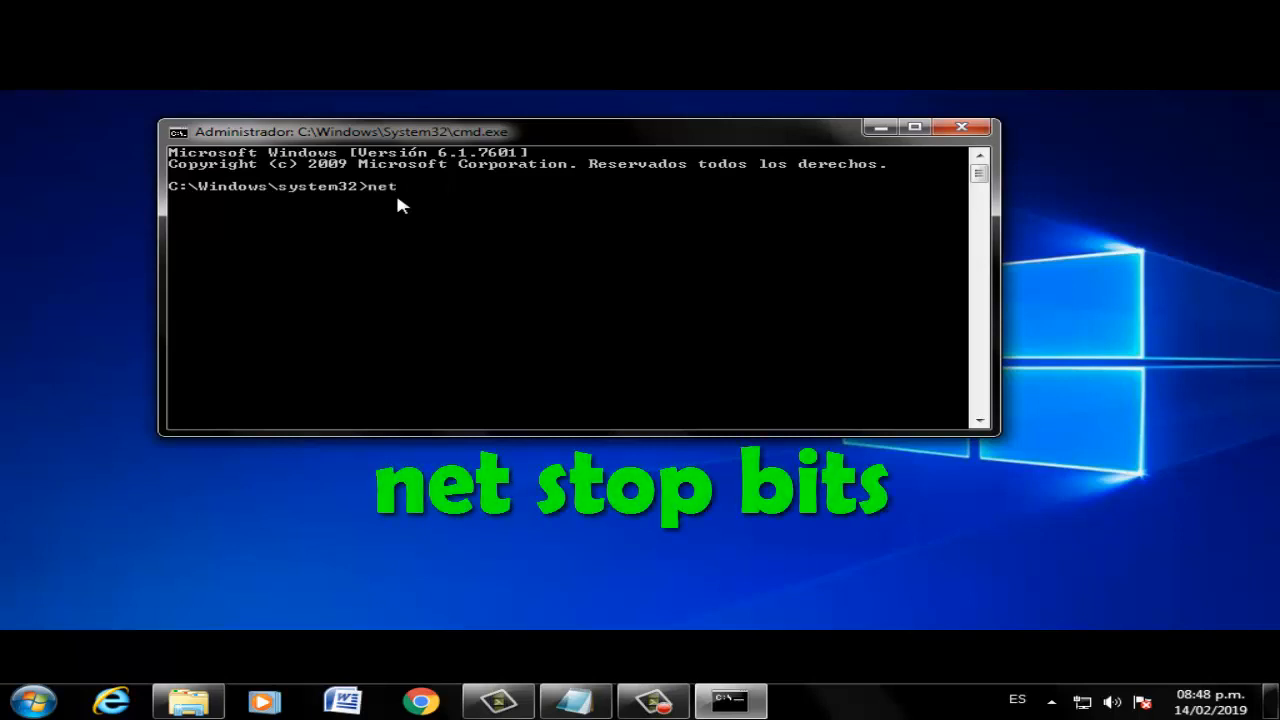
type("stop")
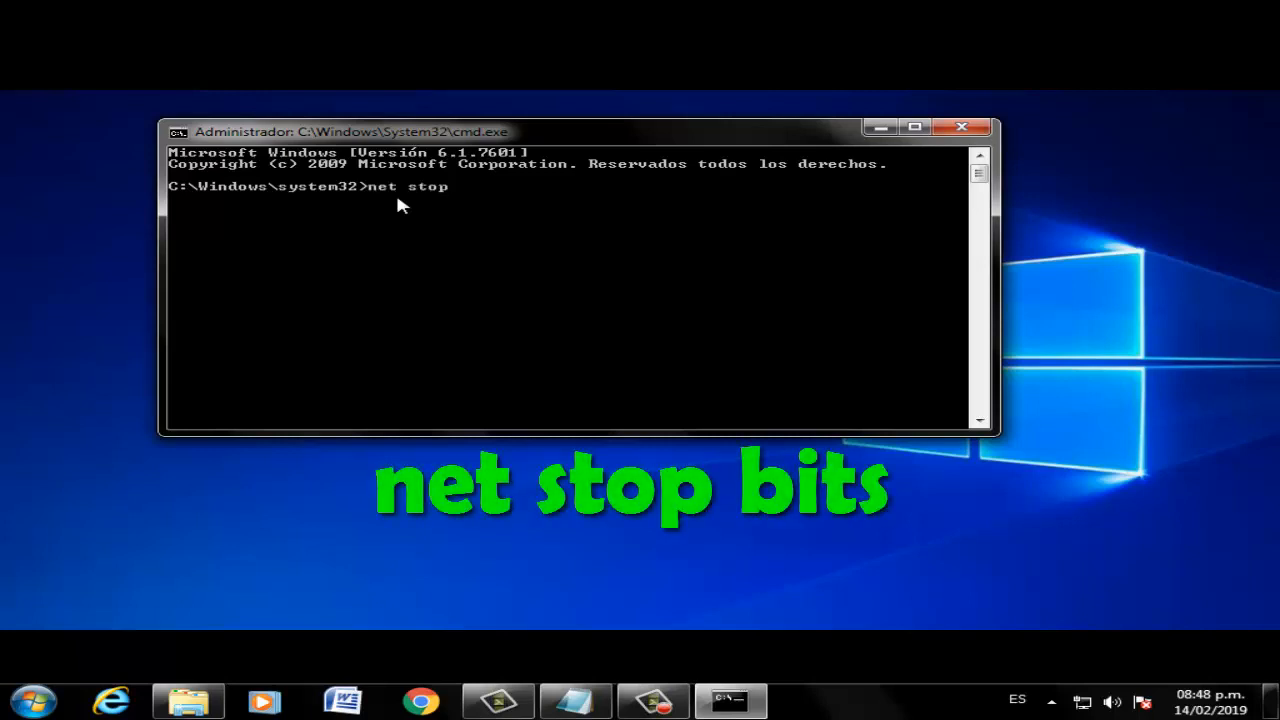
type("v")
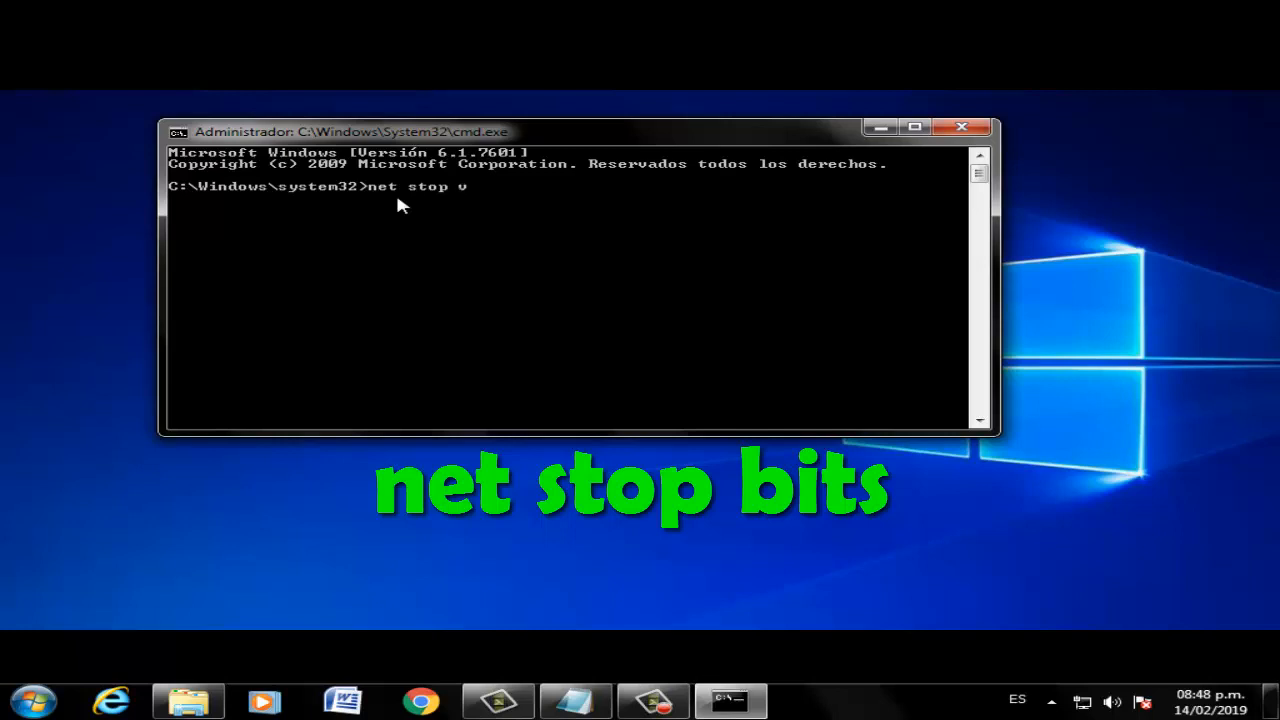
type("its")
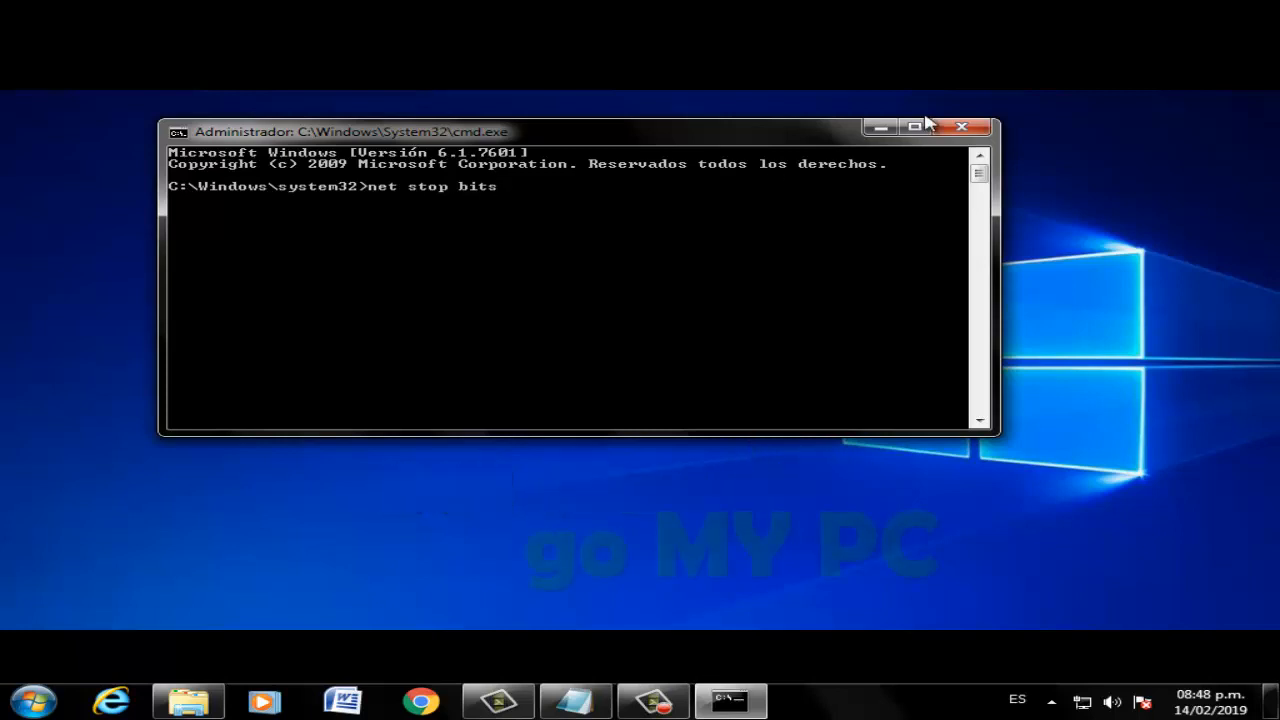
- Close the console and show the contents of Disco local (C:) in Equipo
left_click(962, 126)
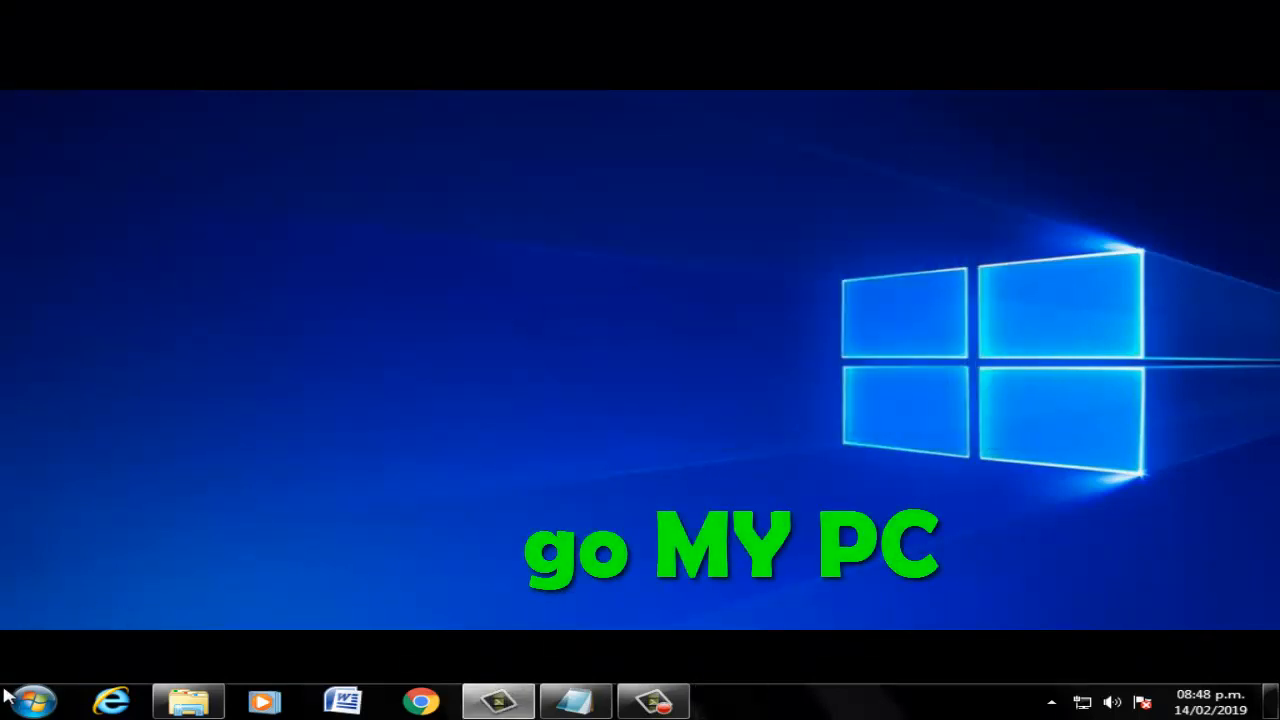
left_click(36, 696)
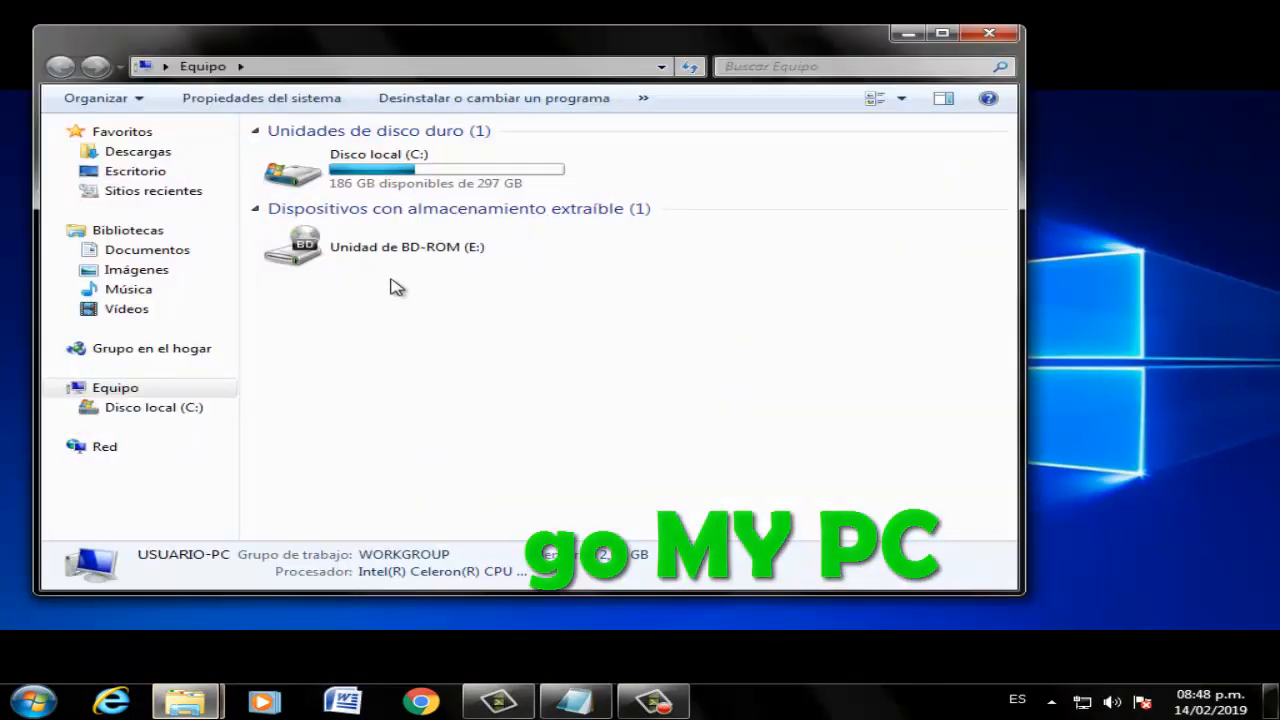
left_click(396, 176)
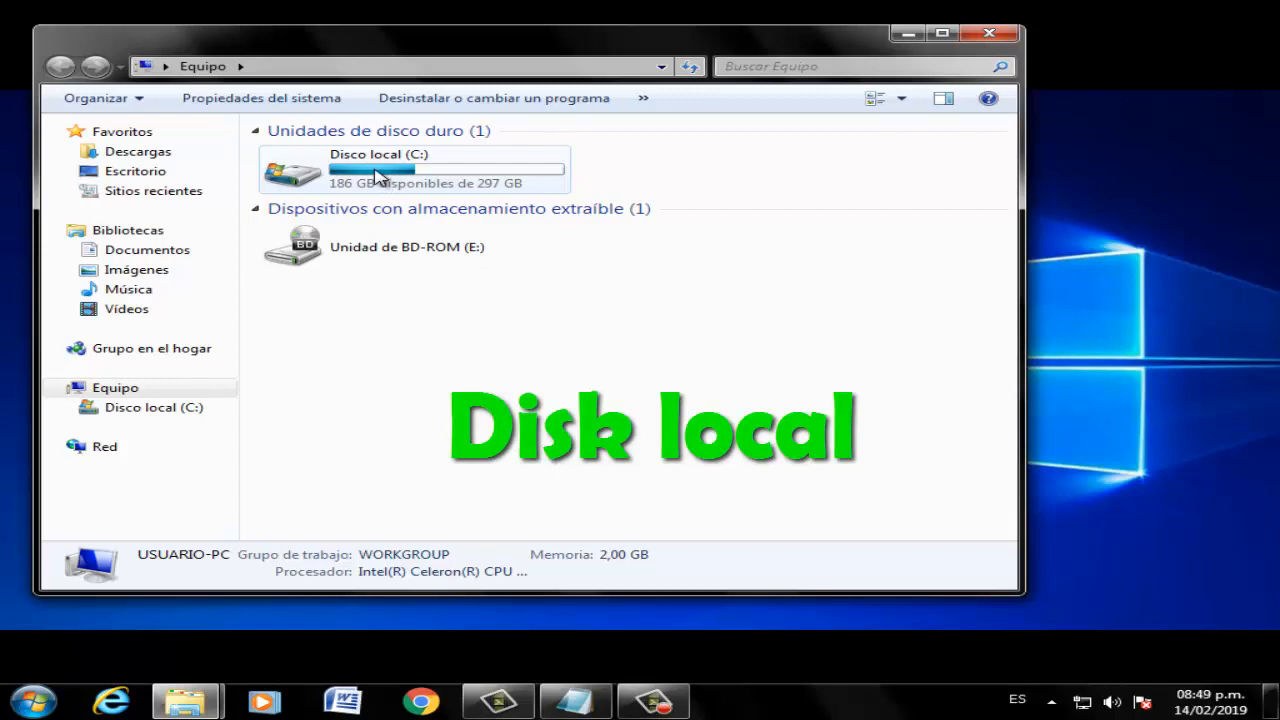
double_click(378, 168)
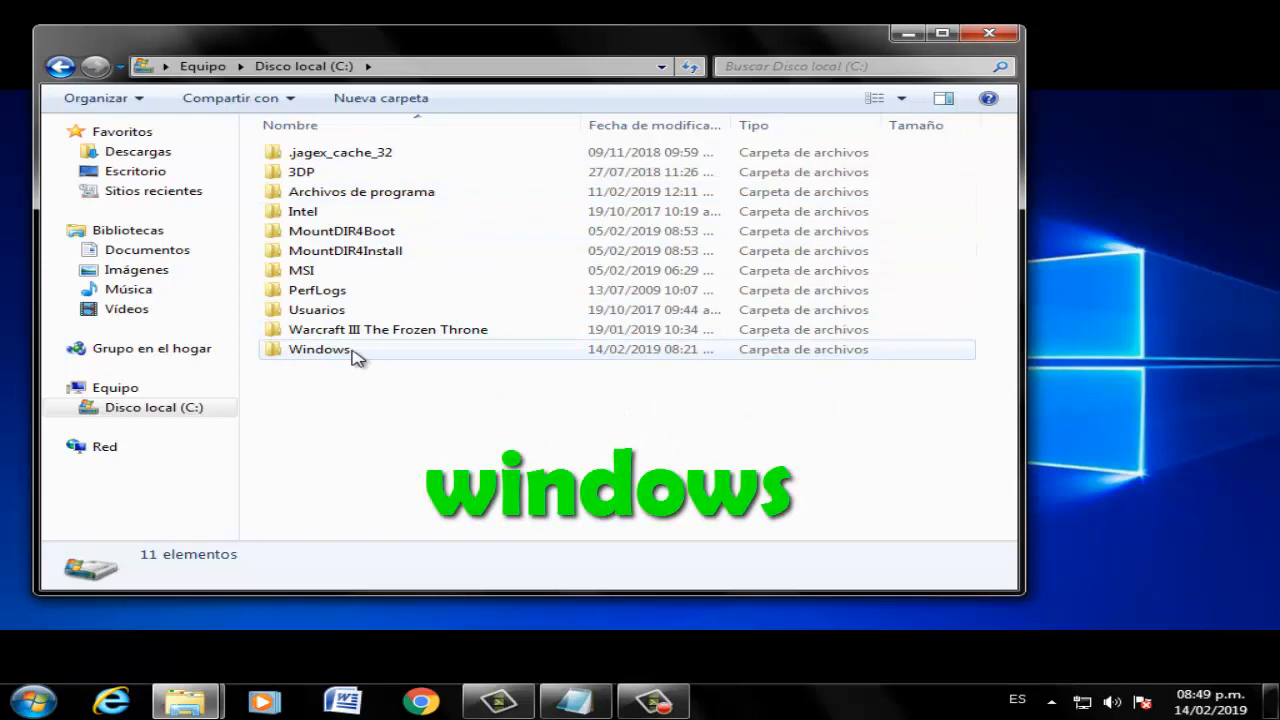
- Inside Windows, rename SoftwareDistribution to SoftwareDistribution.old
double_click(320, 348)
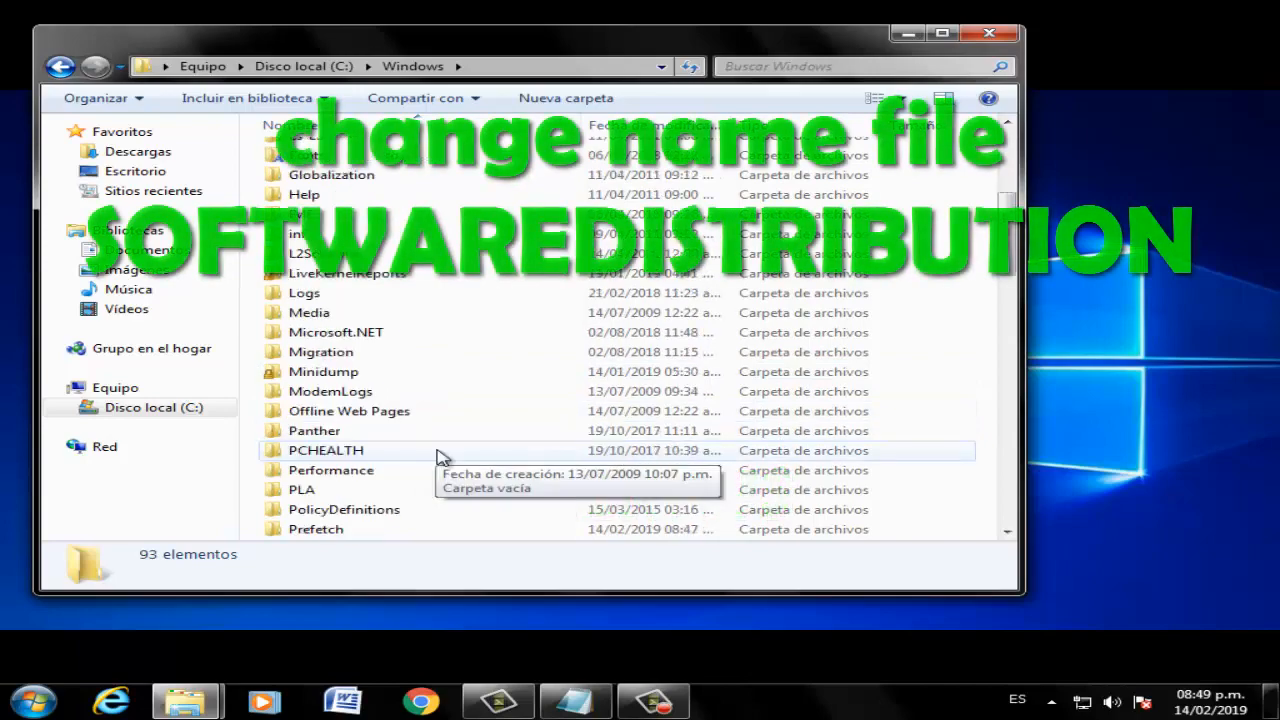
scroll("down", 3)
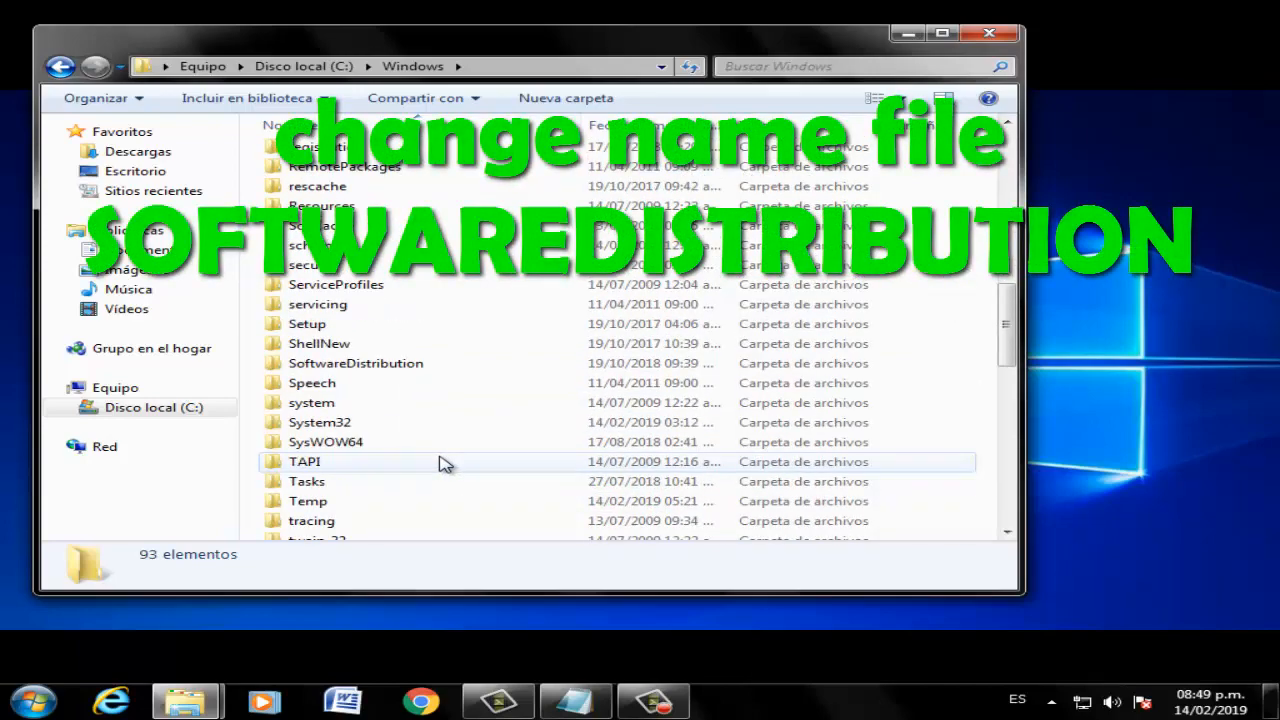
left_click(356, 364)
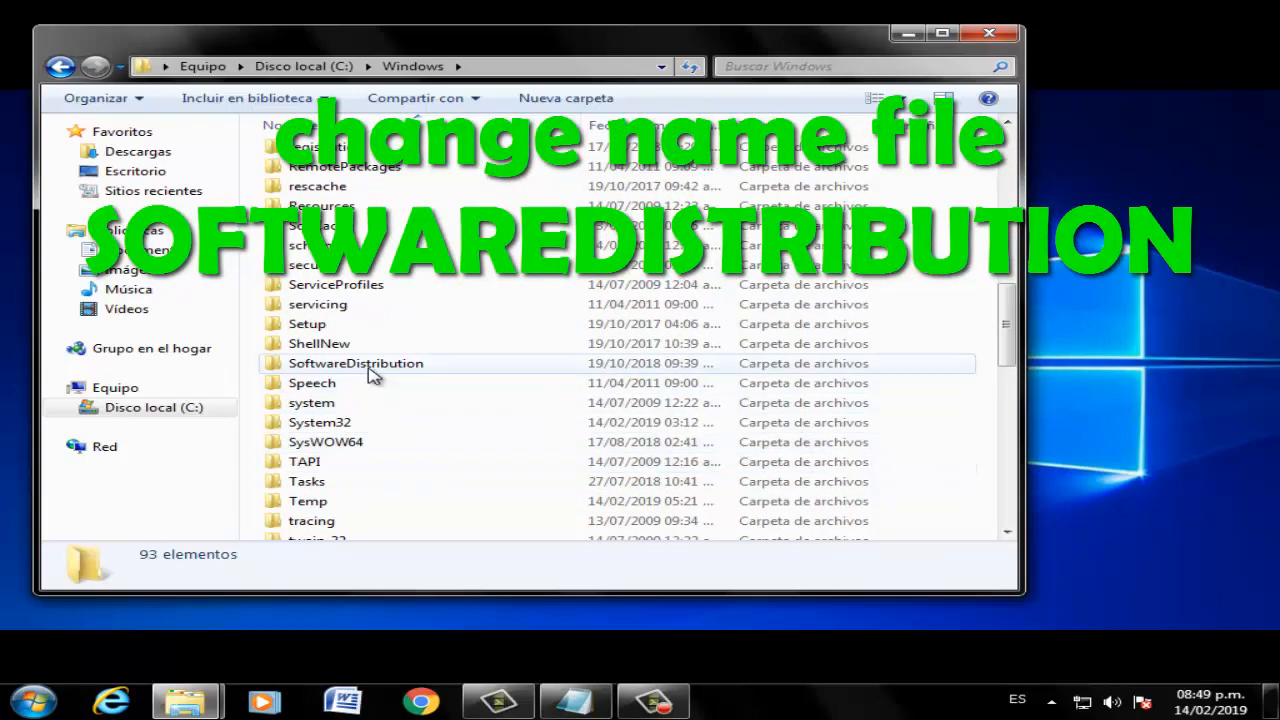
right_click(356, 364)
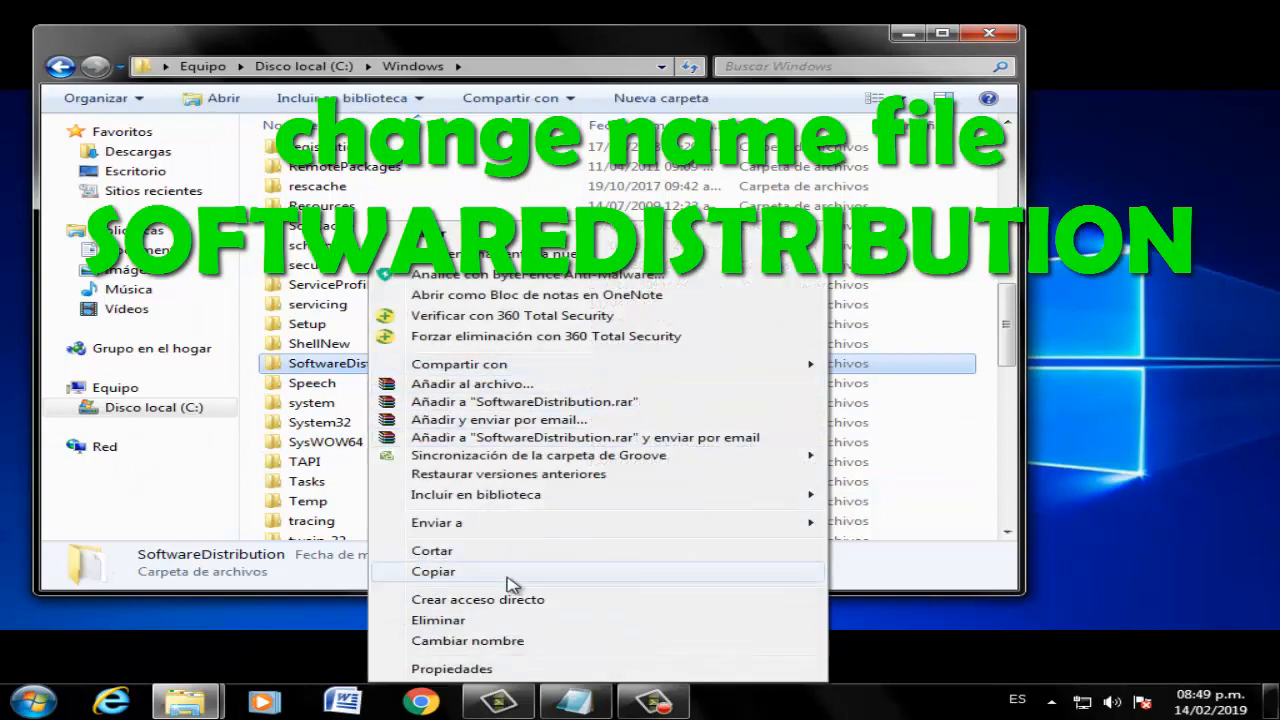
mouse_move(516, 640)
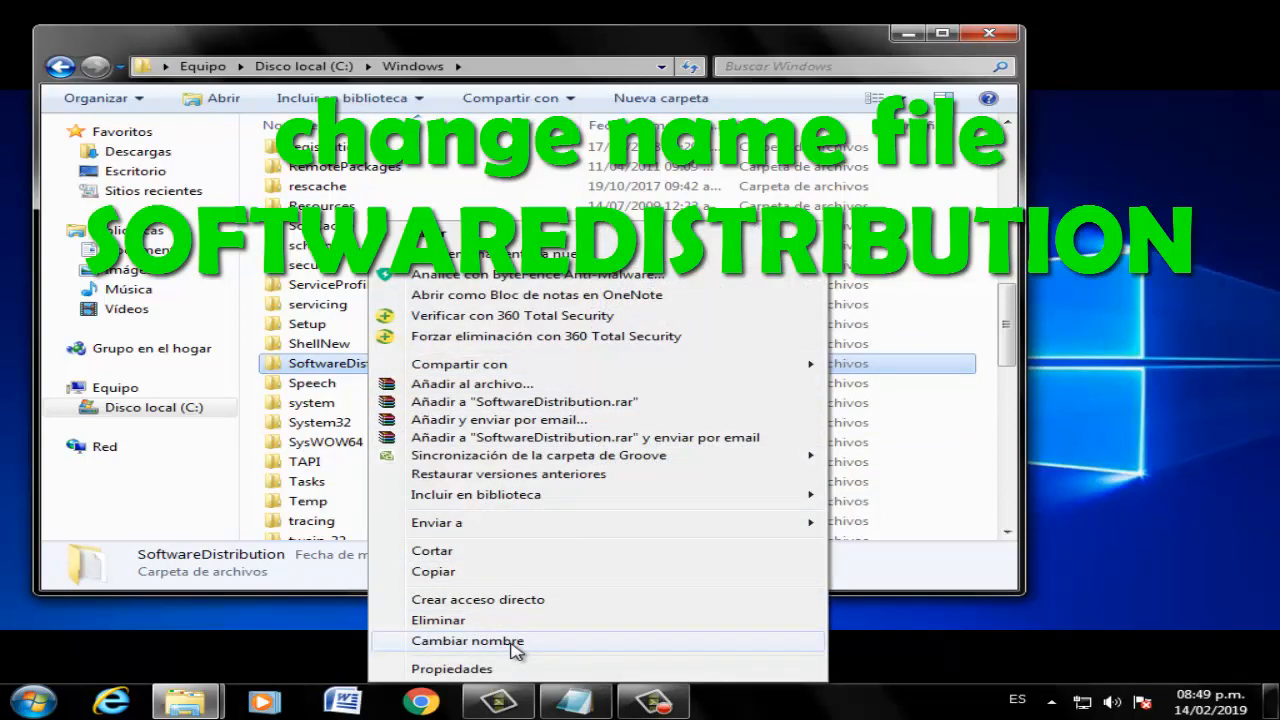
left_click(468, 640)
type(".o")
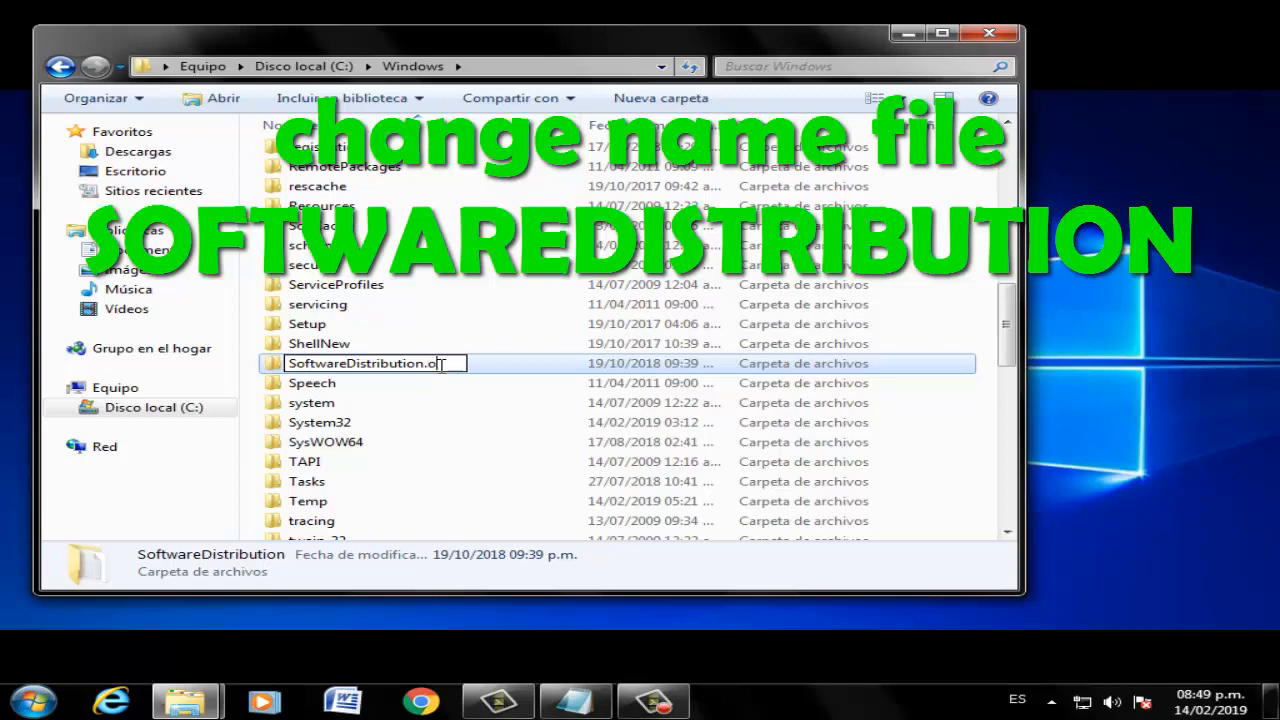
type("ld")
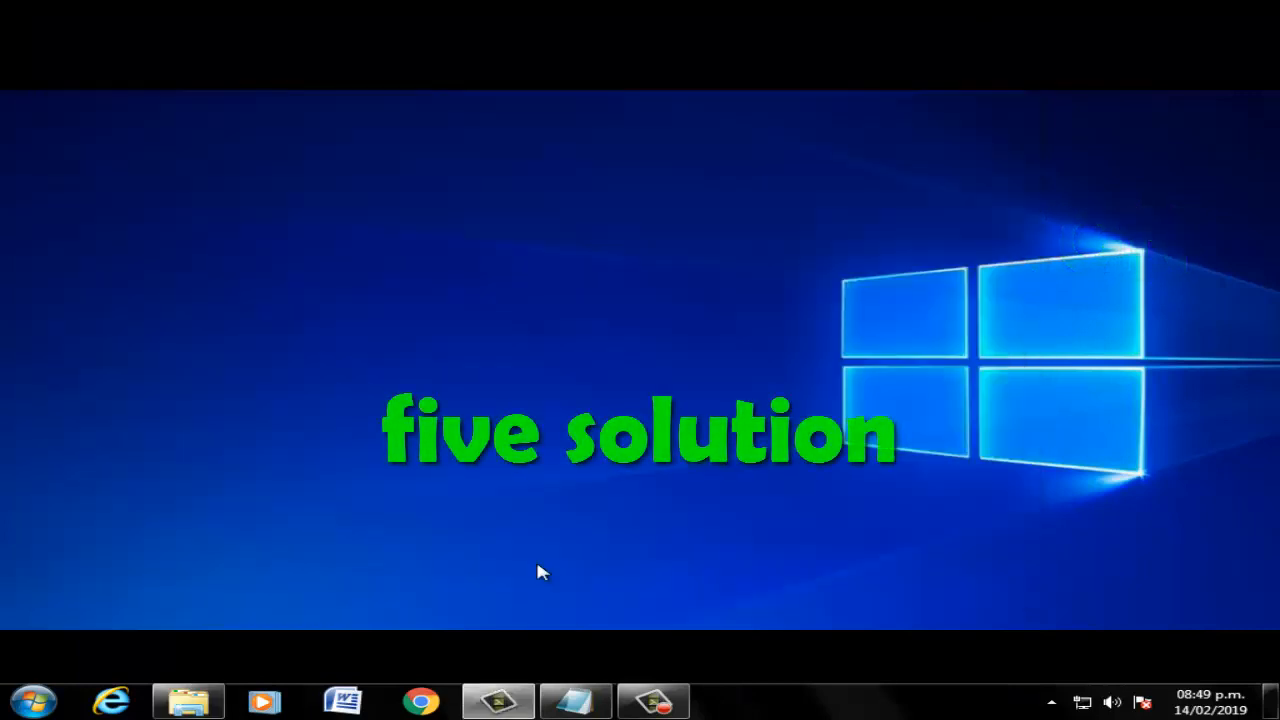
mouse_move(8, 636)
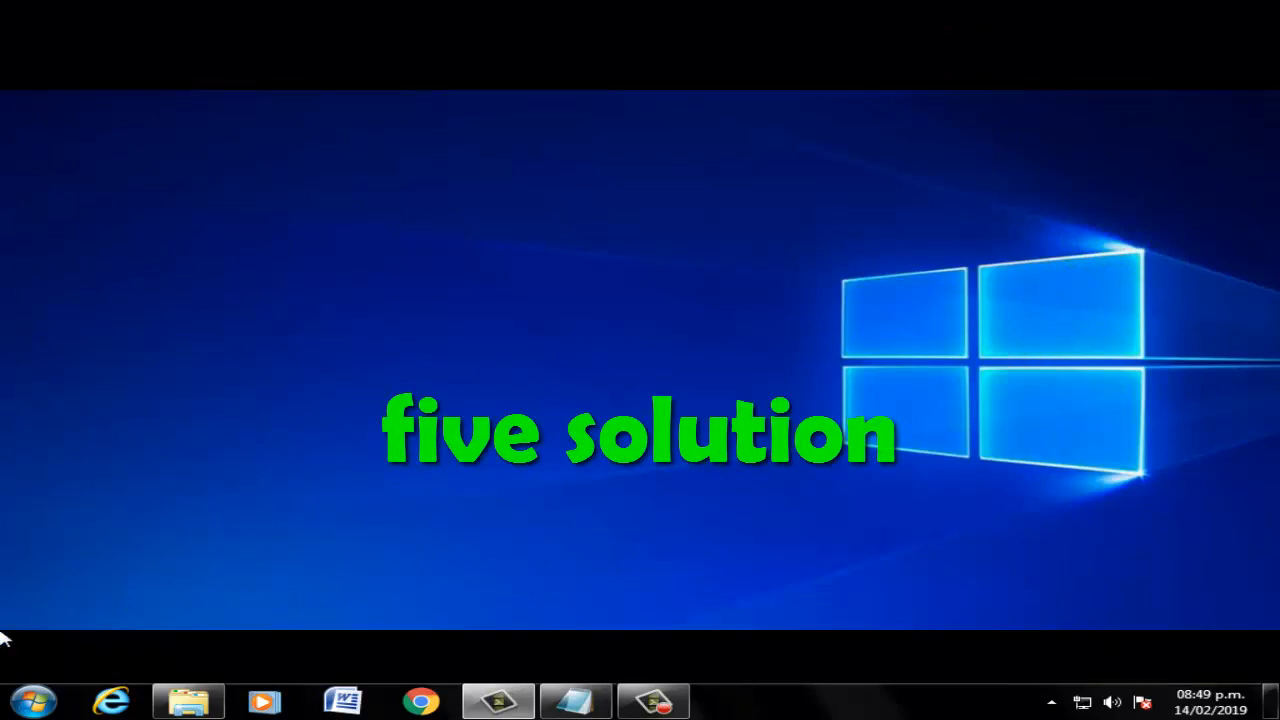
- Bring up the Start menu with its search box from the empty desktop
left_click(36, 708)
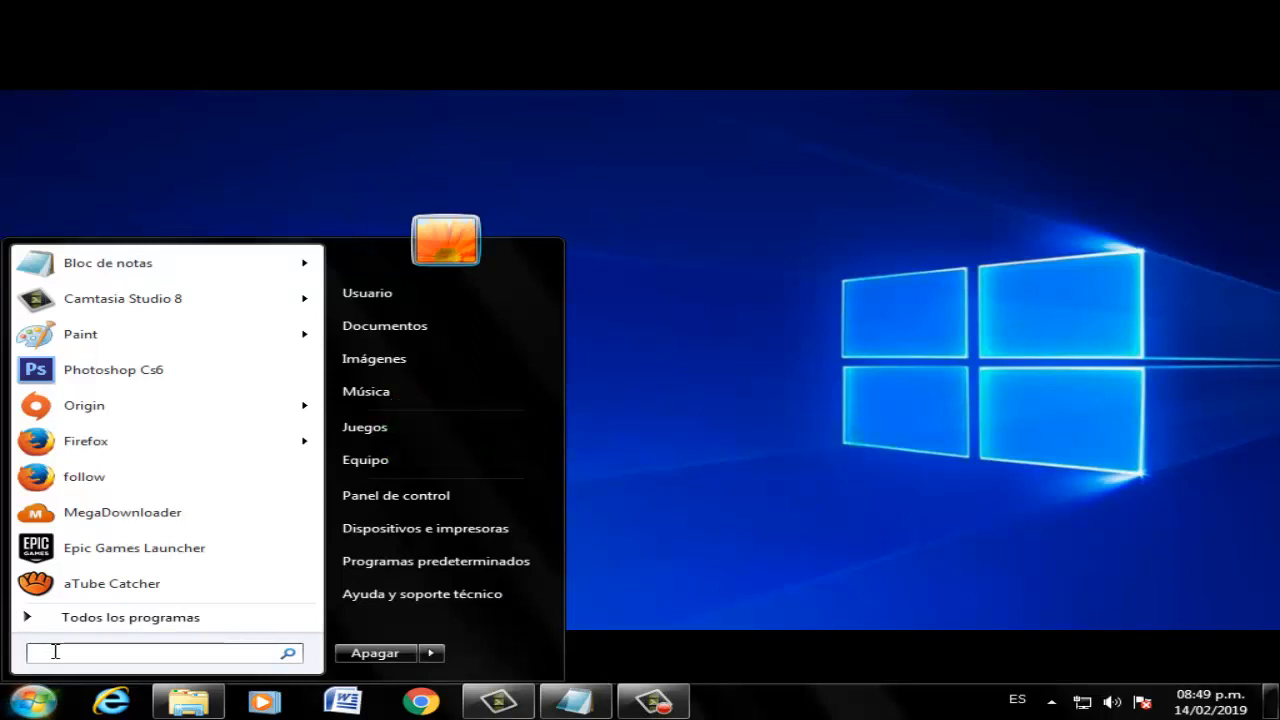
- Search 'windows p' in the Start menu and show Windows PowerShell's context menu with Ejecutar como administrador
type("windows powershell")
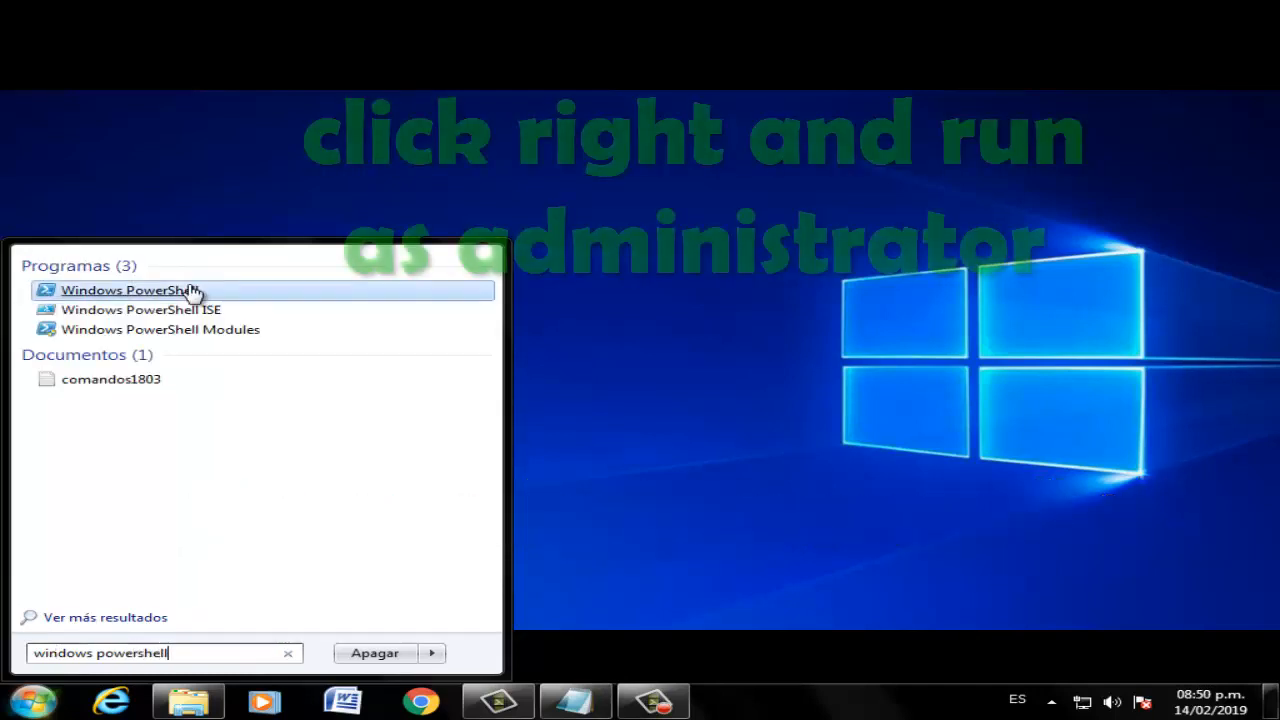
right_click(130, 290)
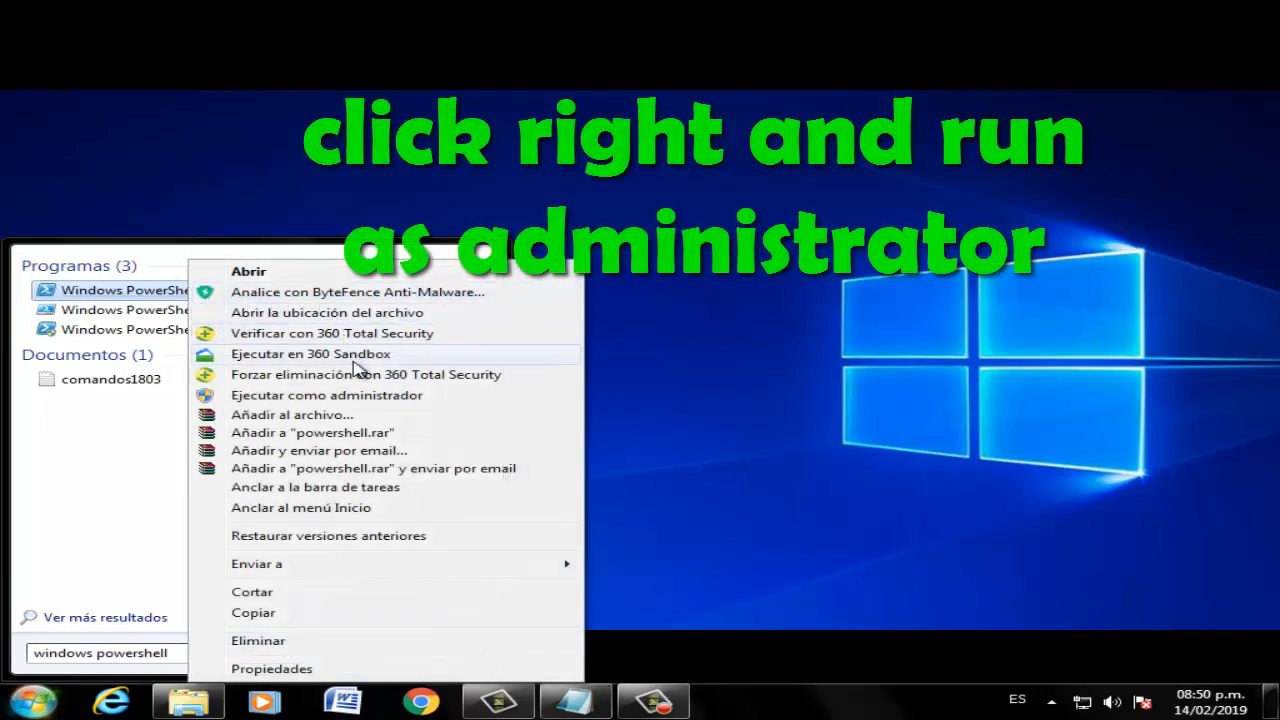